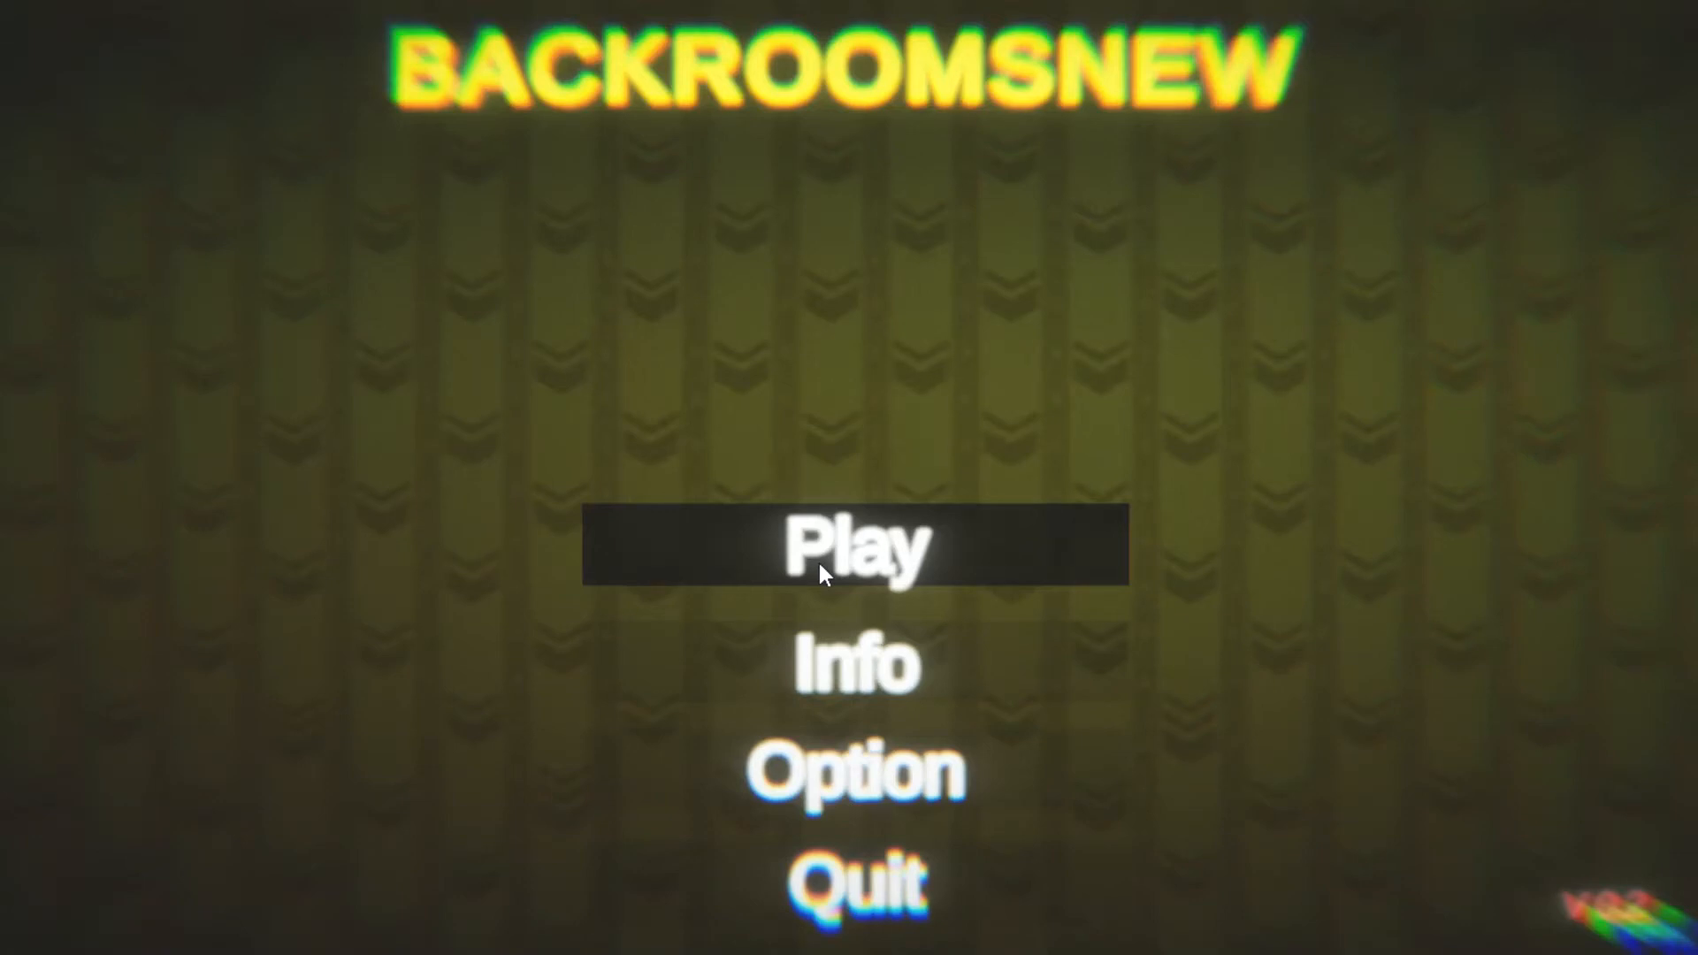
{"action": "left_click", "coordinate": [854, 544]}
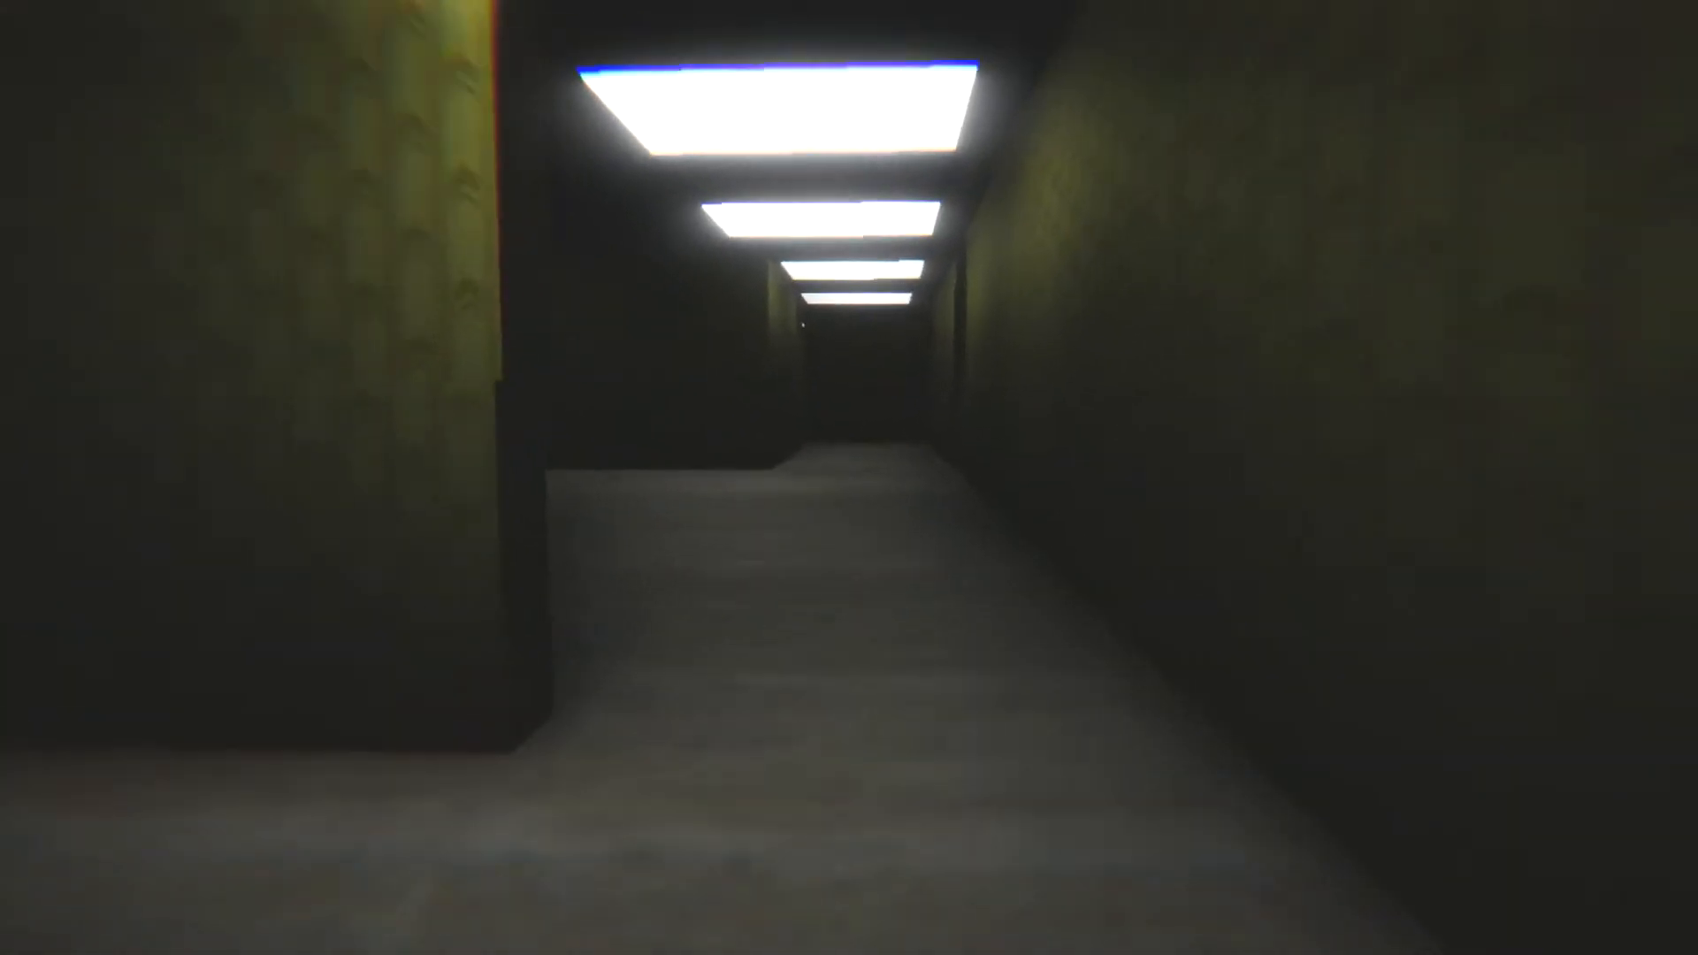
{"action": "key", "text": "w"}
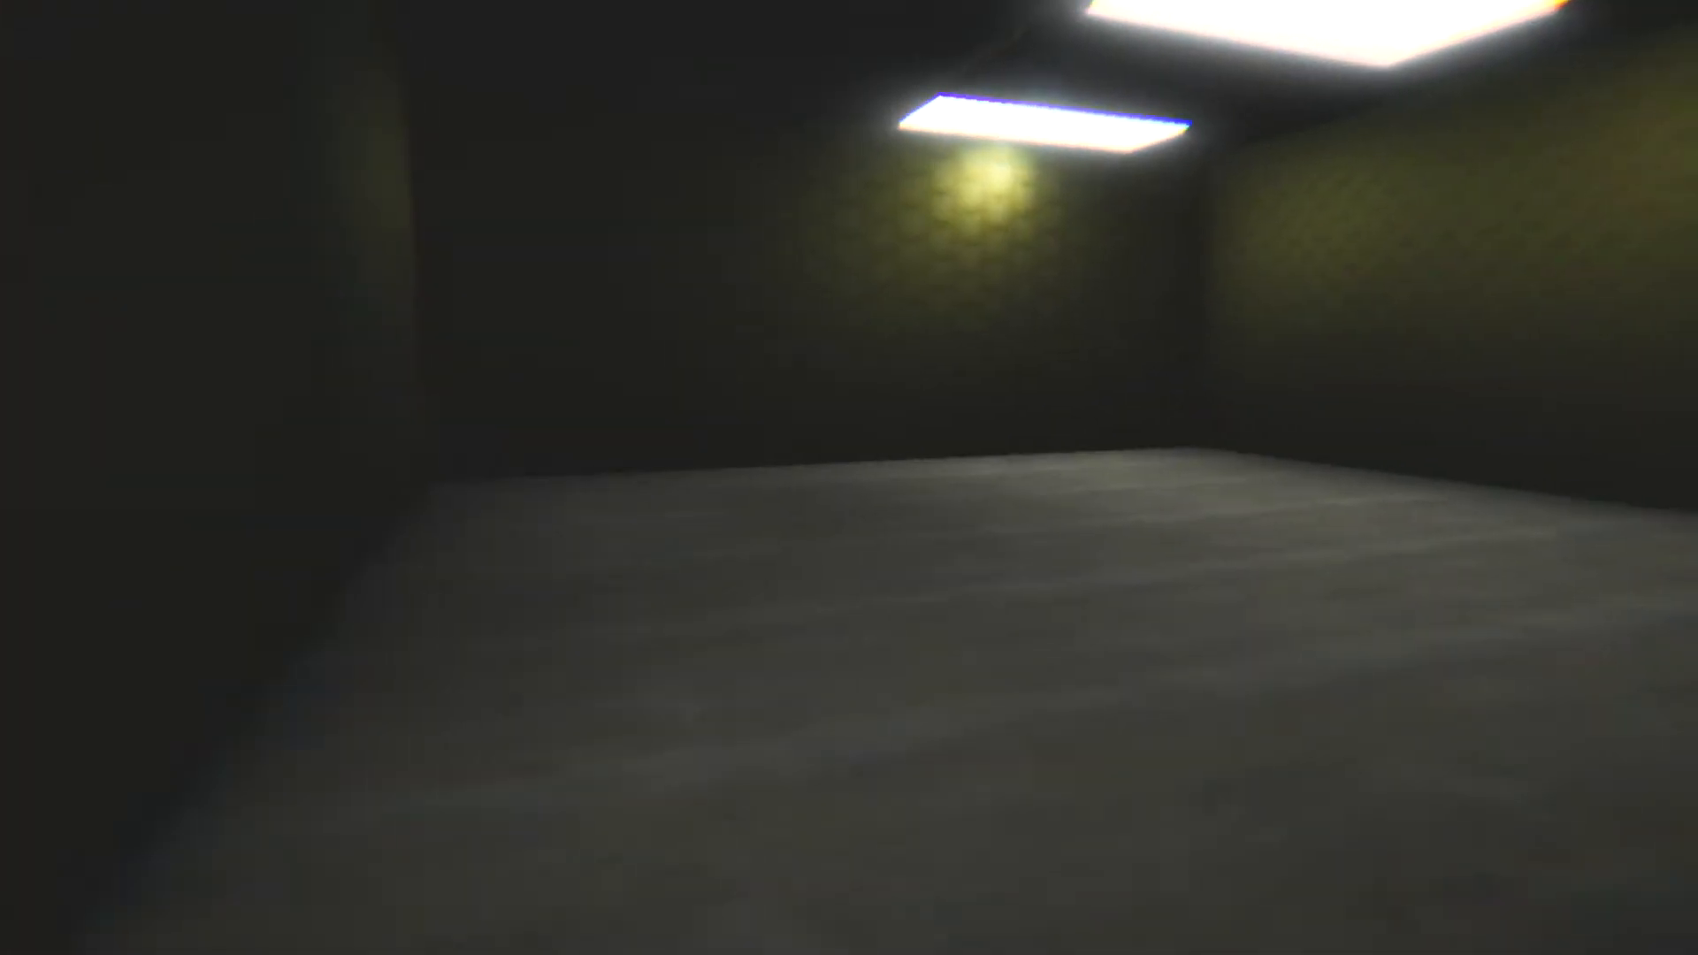
{"action": "key", "text": "w"}
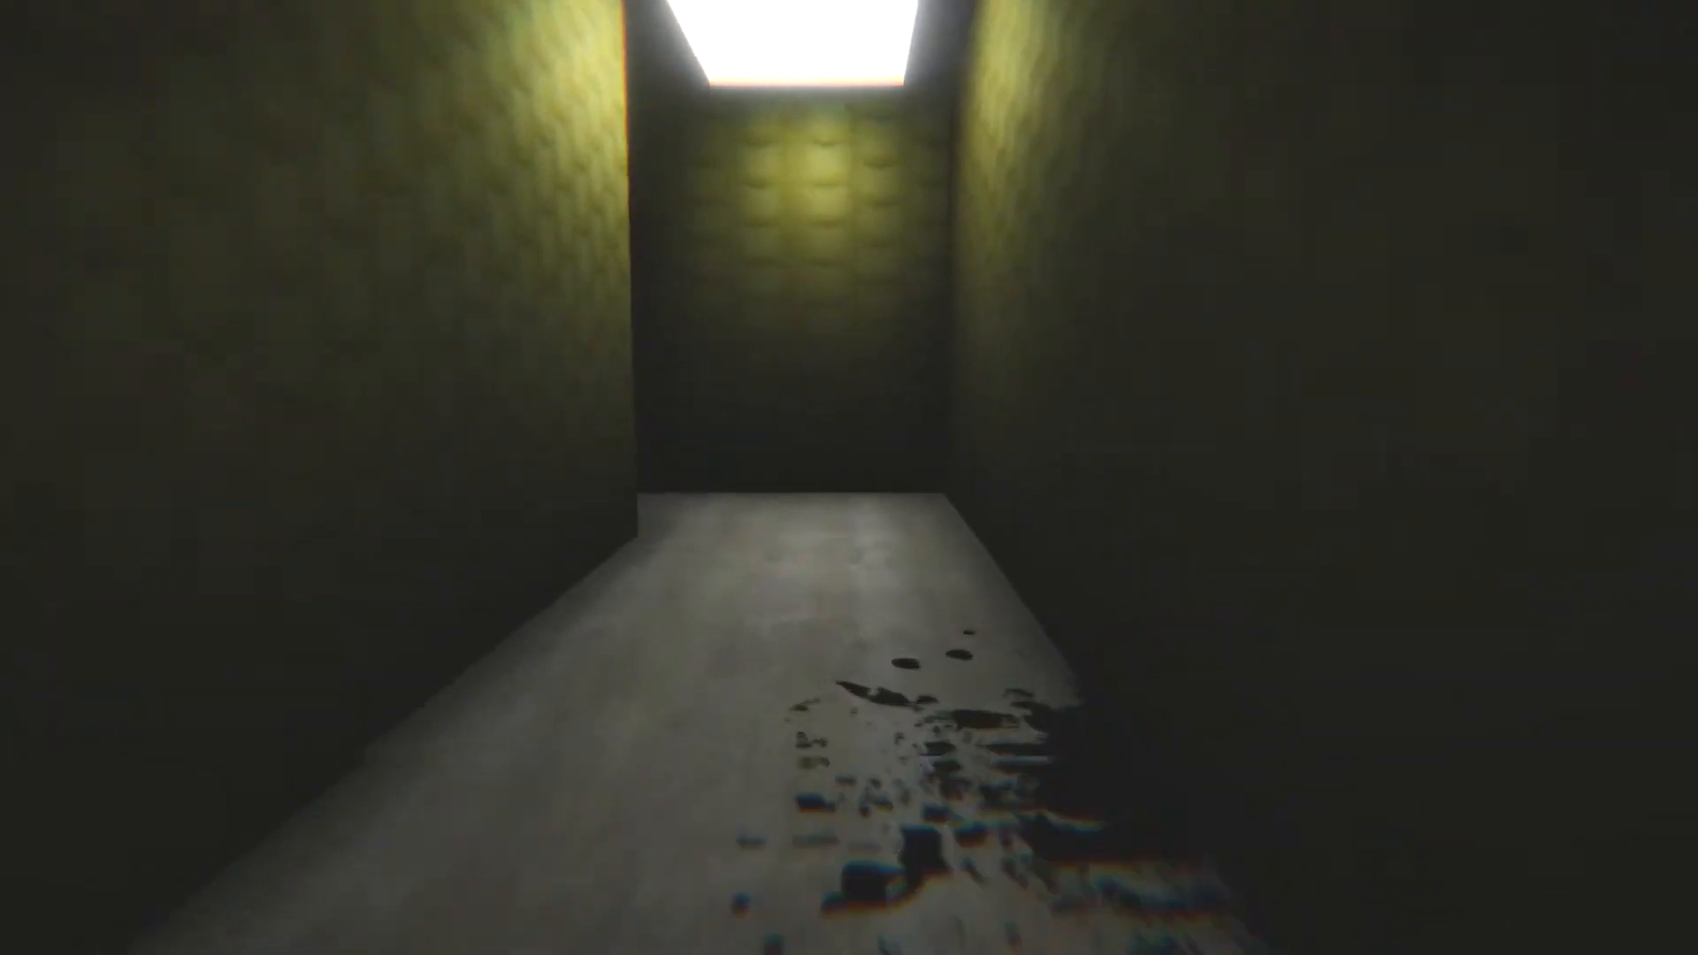
{"action": "key", "text": "w"}
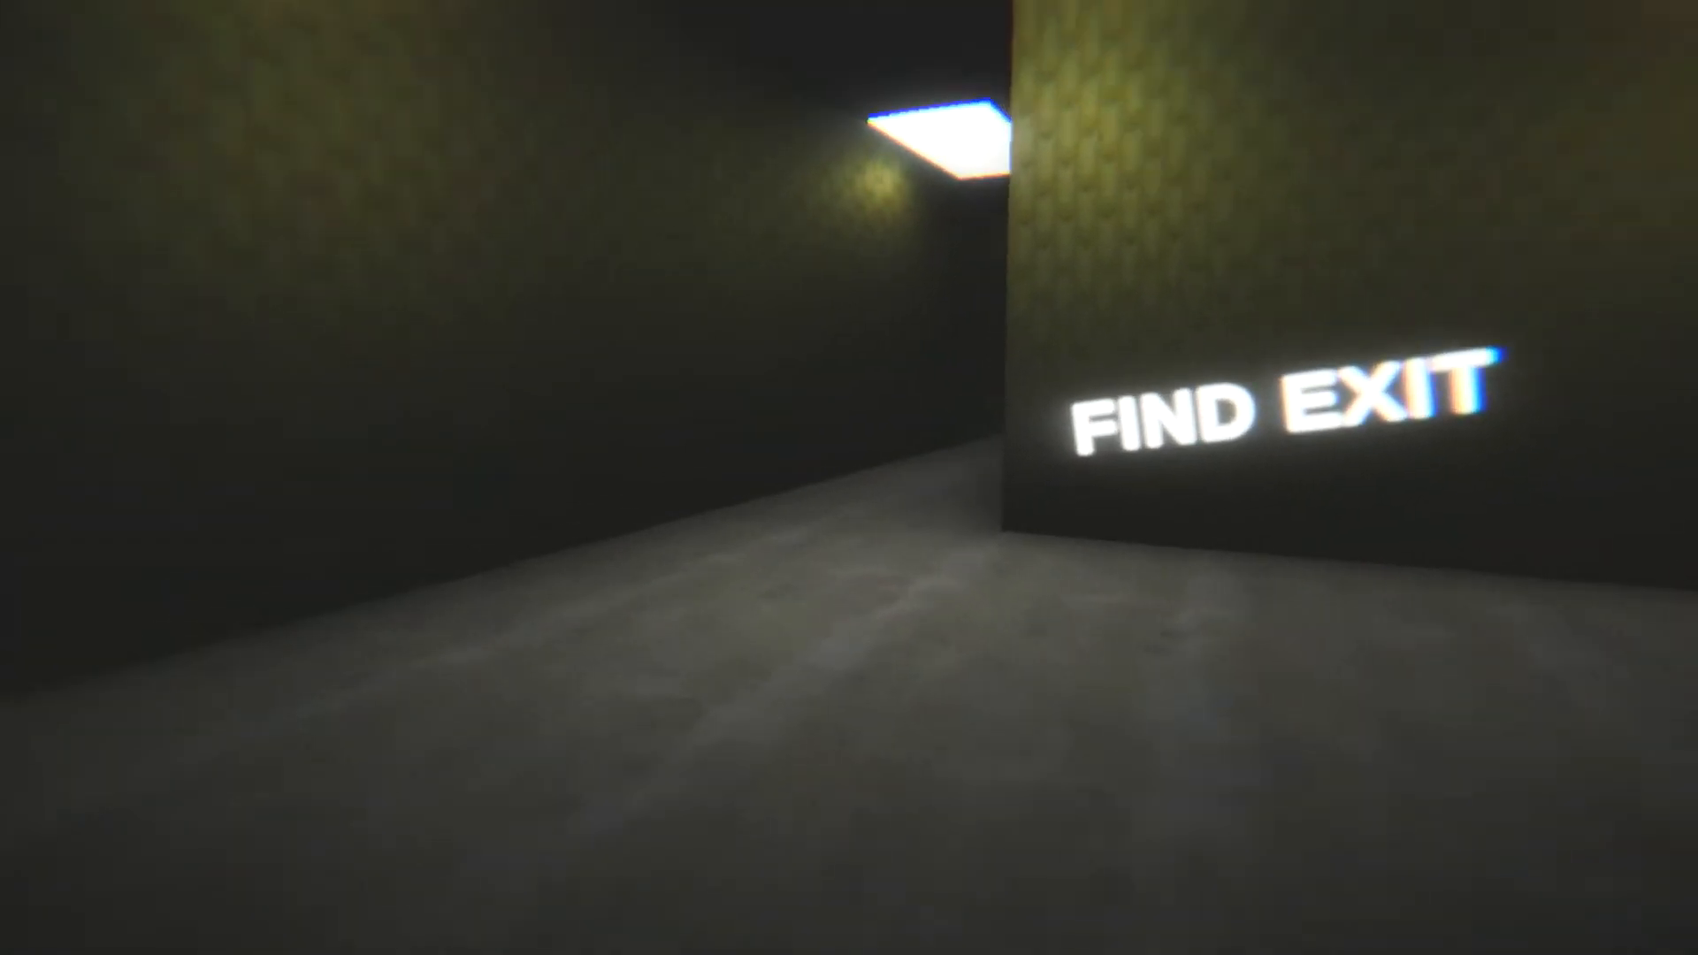
{"action": "mouse_move", "coordinate": [849, 477]}
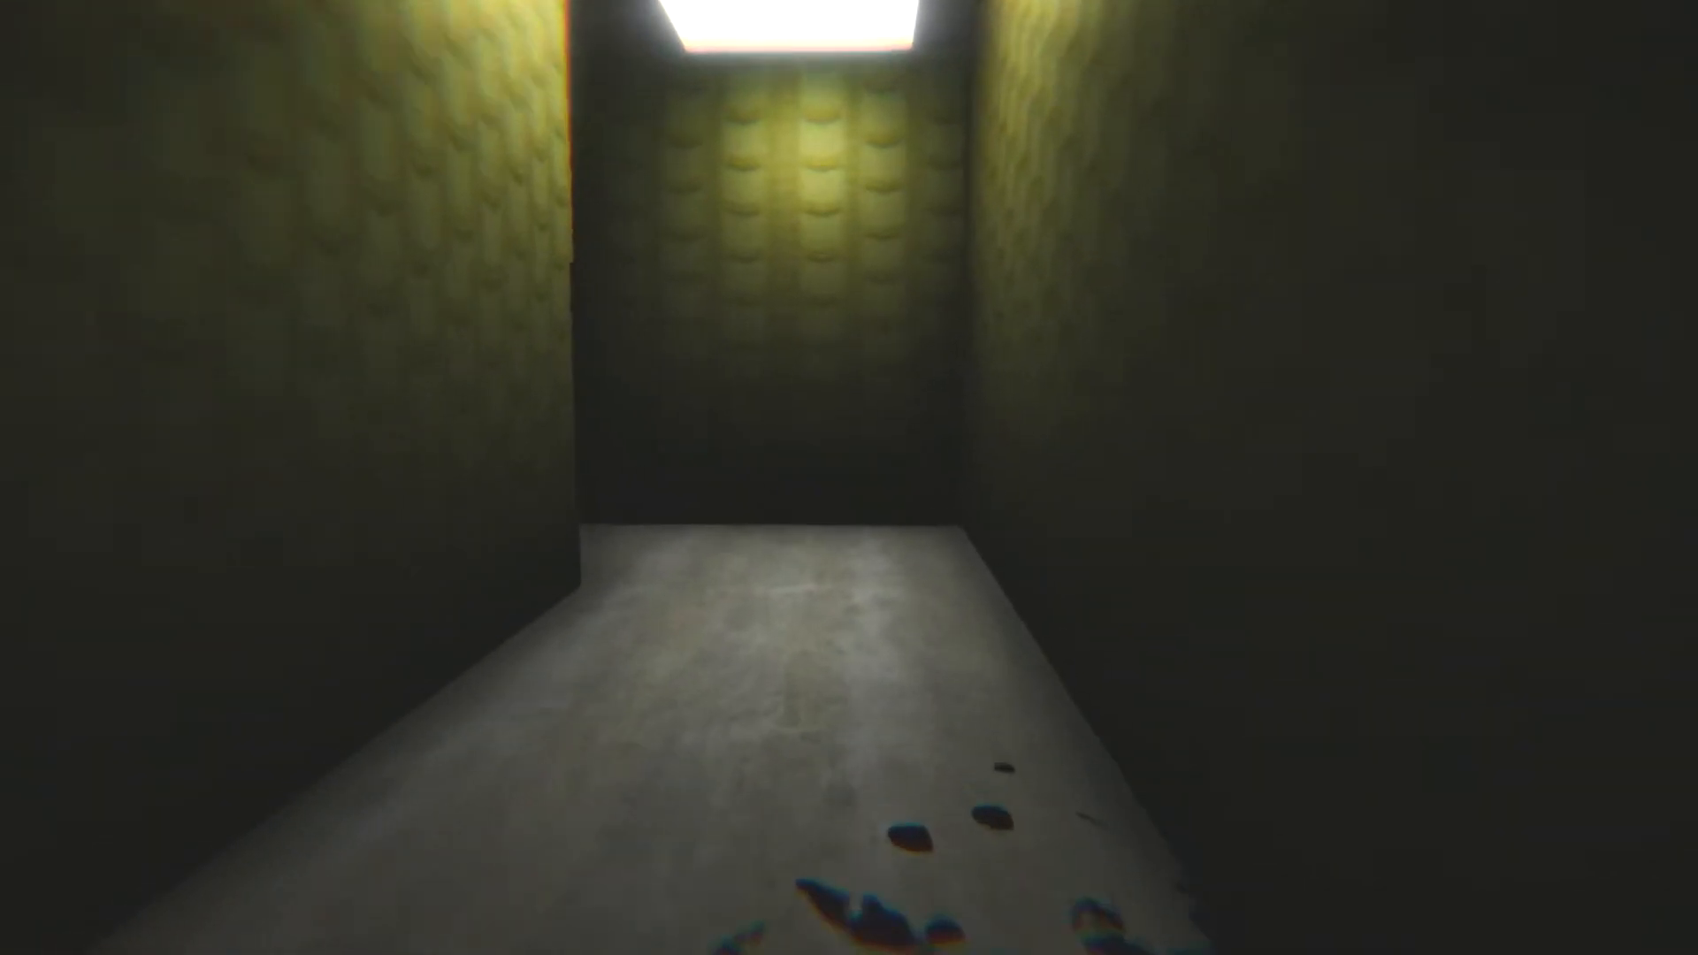
{"action": "key", "text": "w"}
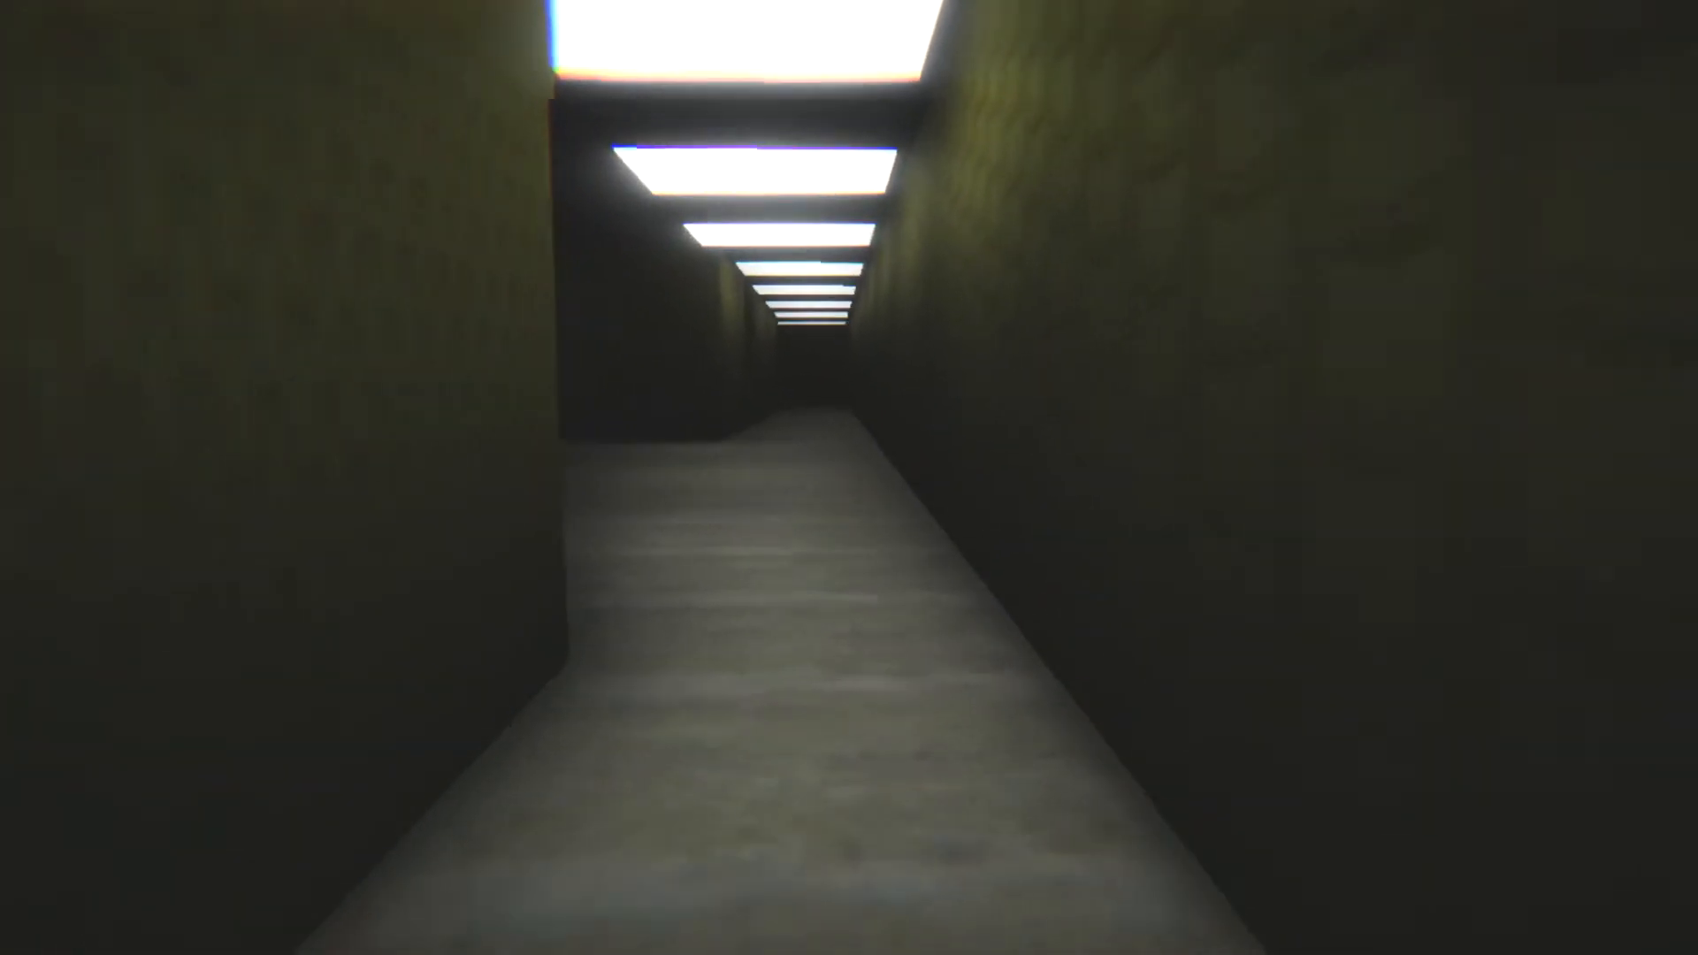
{"action": "key", "text": "w"}
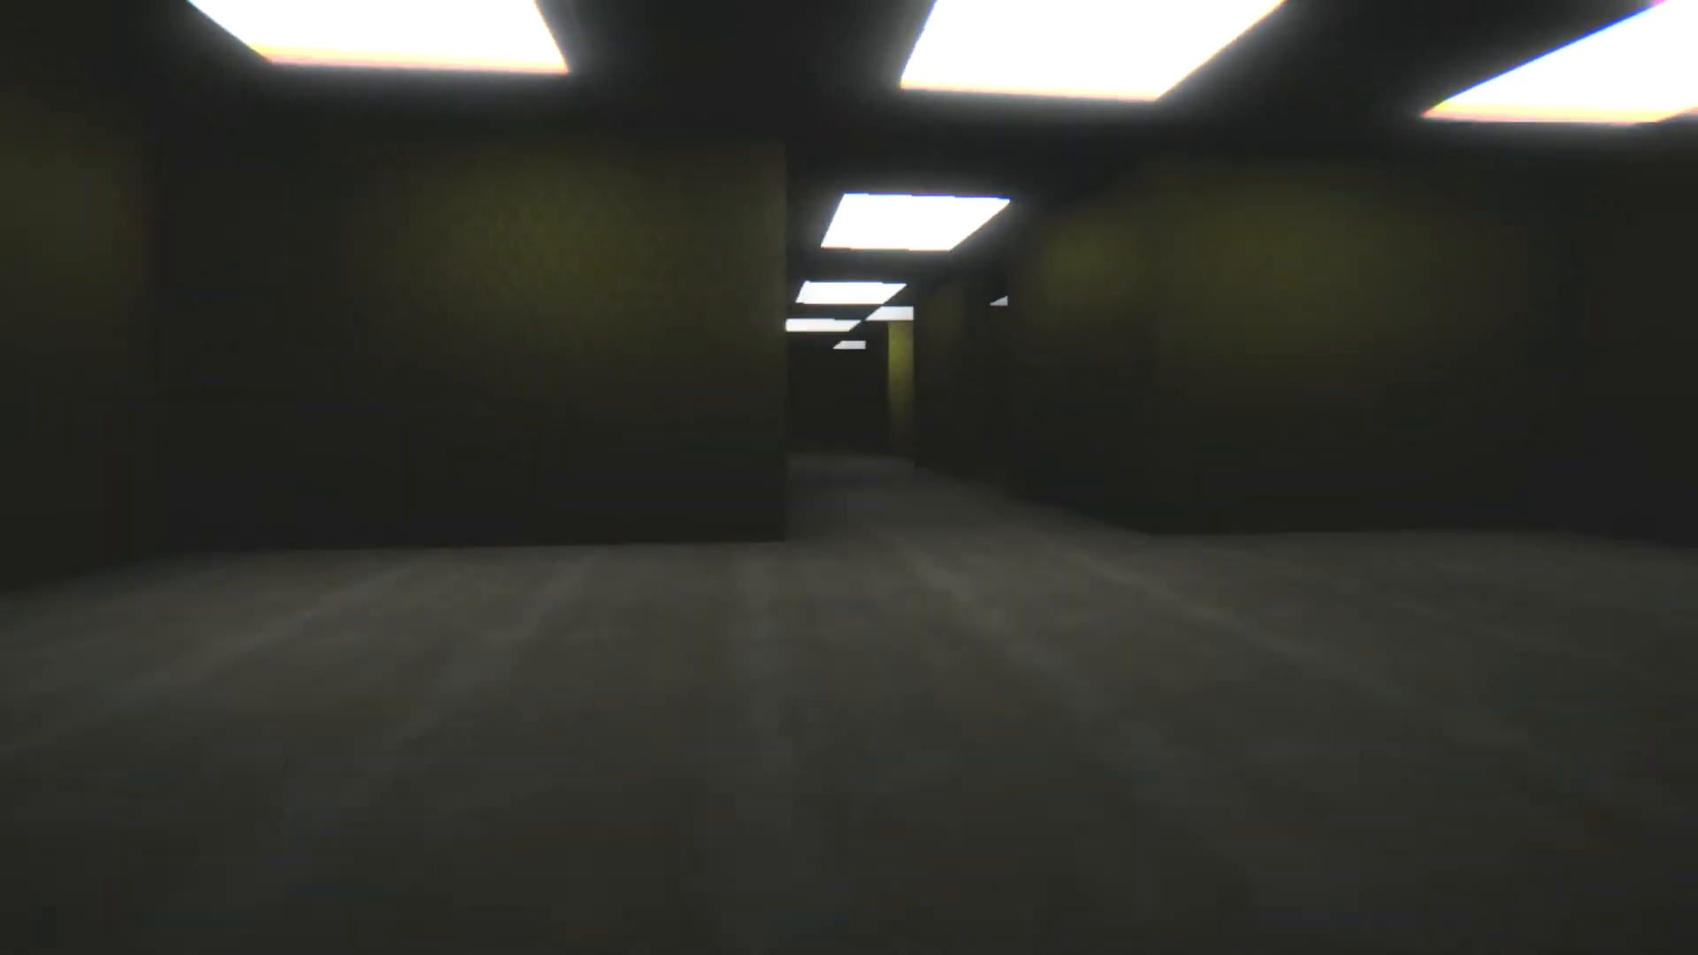
{"action": "key", "text": "w"}
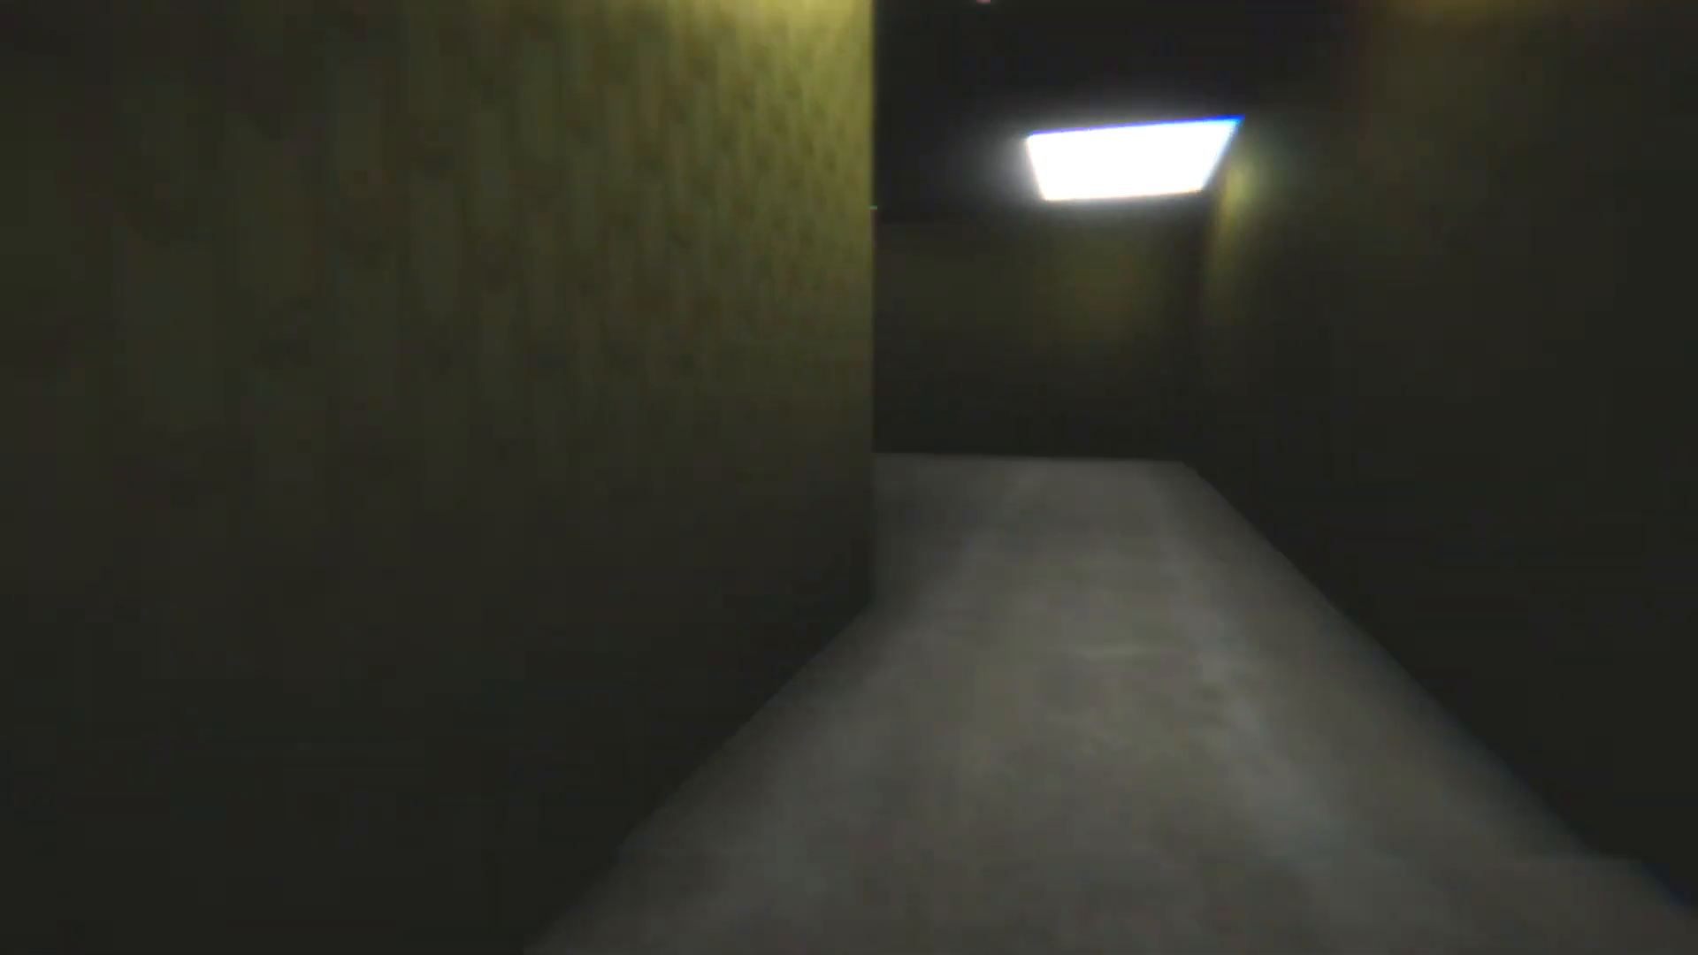
{"action": "key", "text": "w"}
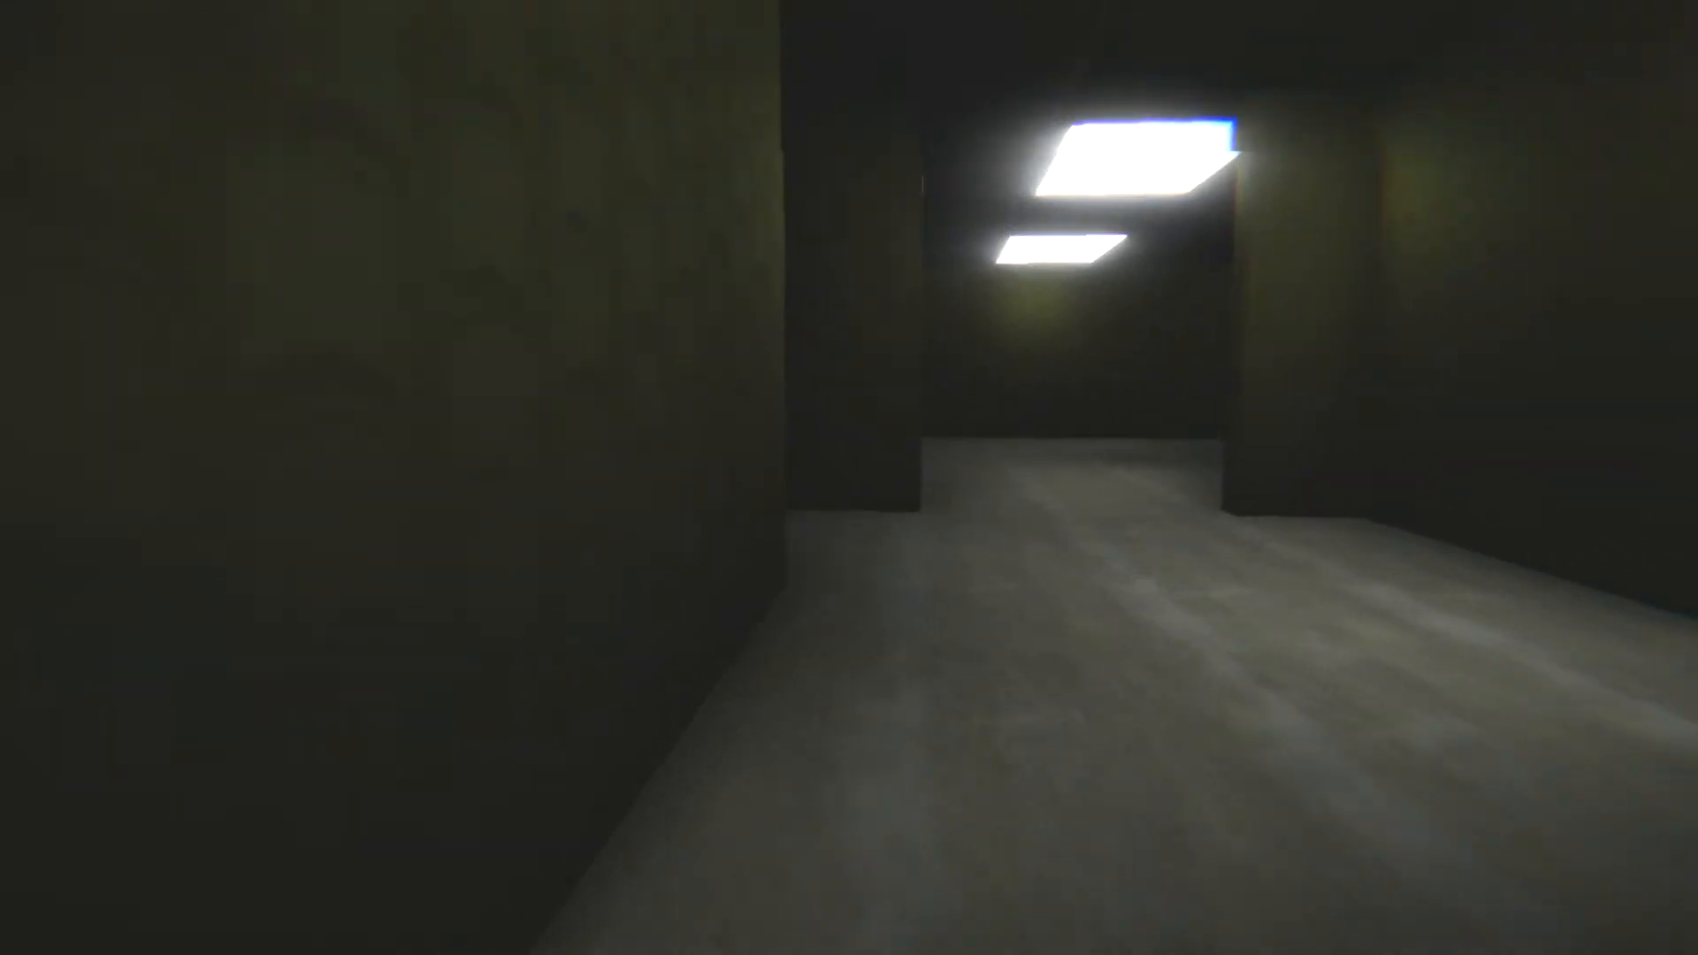
{"action": "key", "text": "w"}
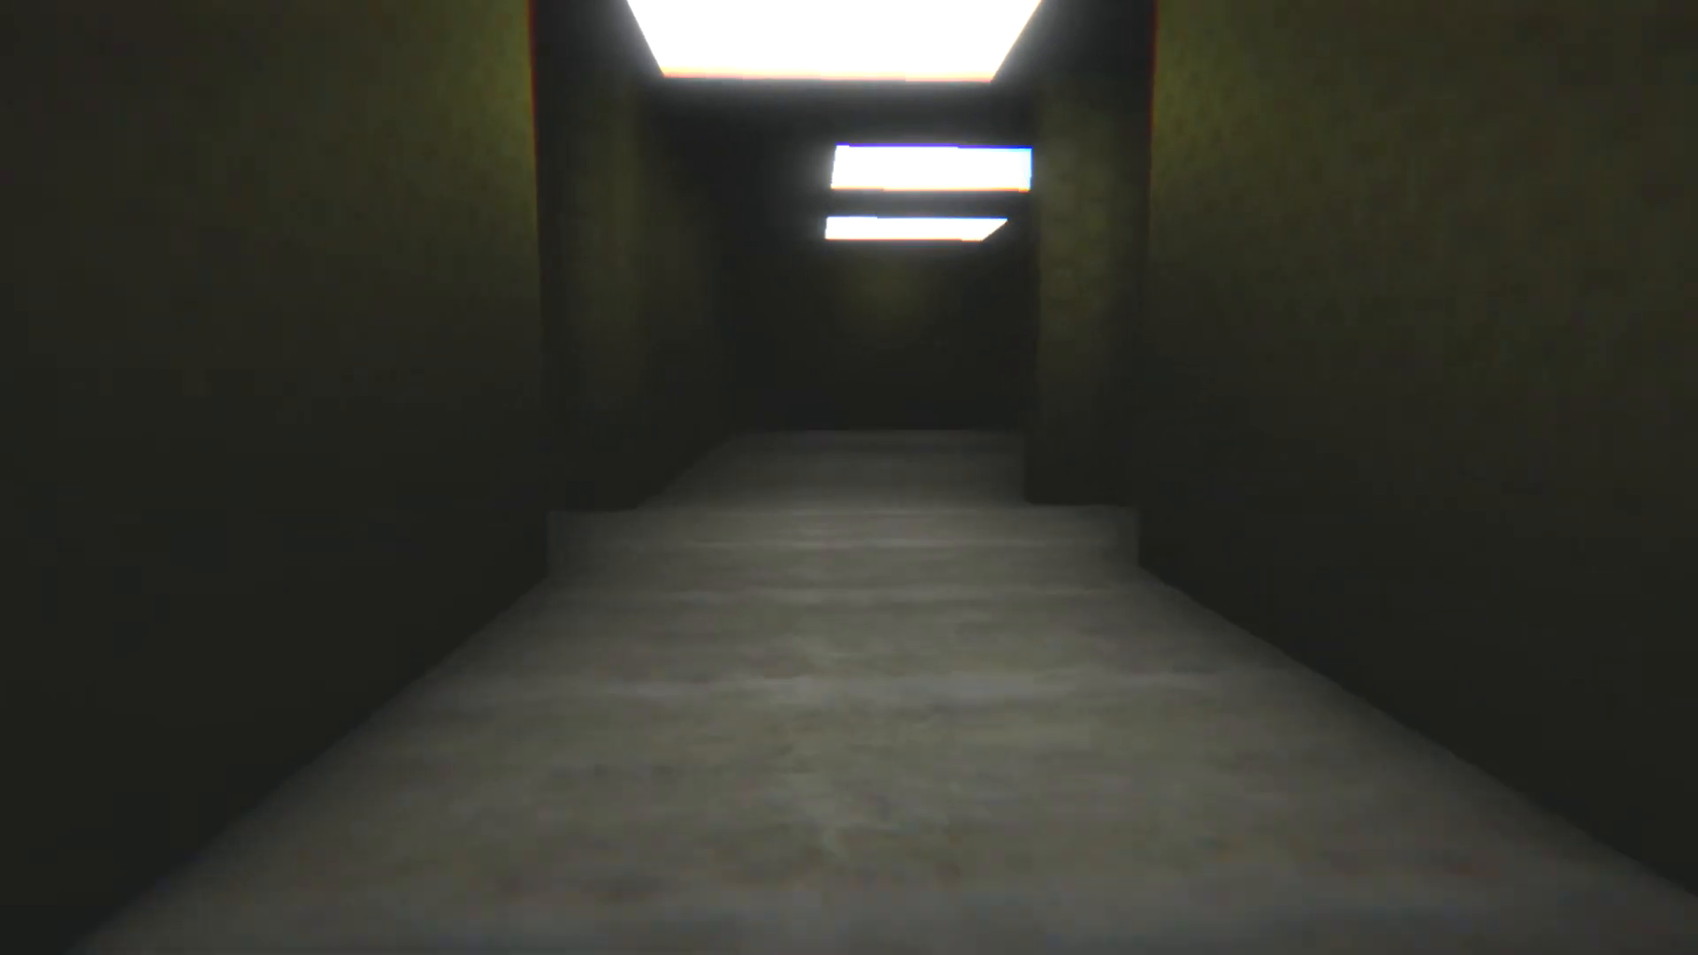
{"action": "key", "text": "w"}
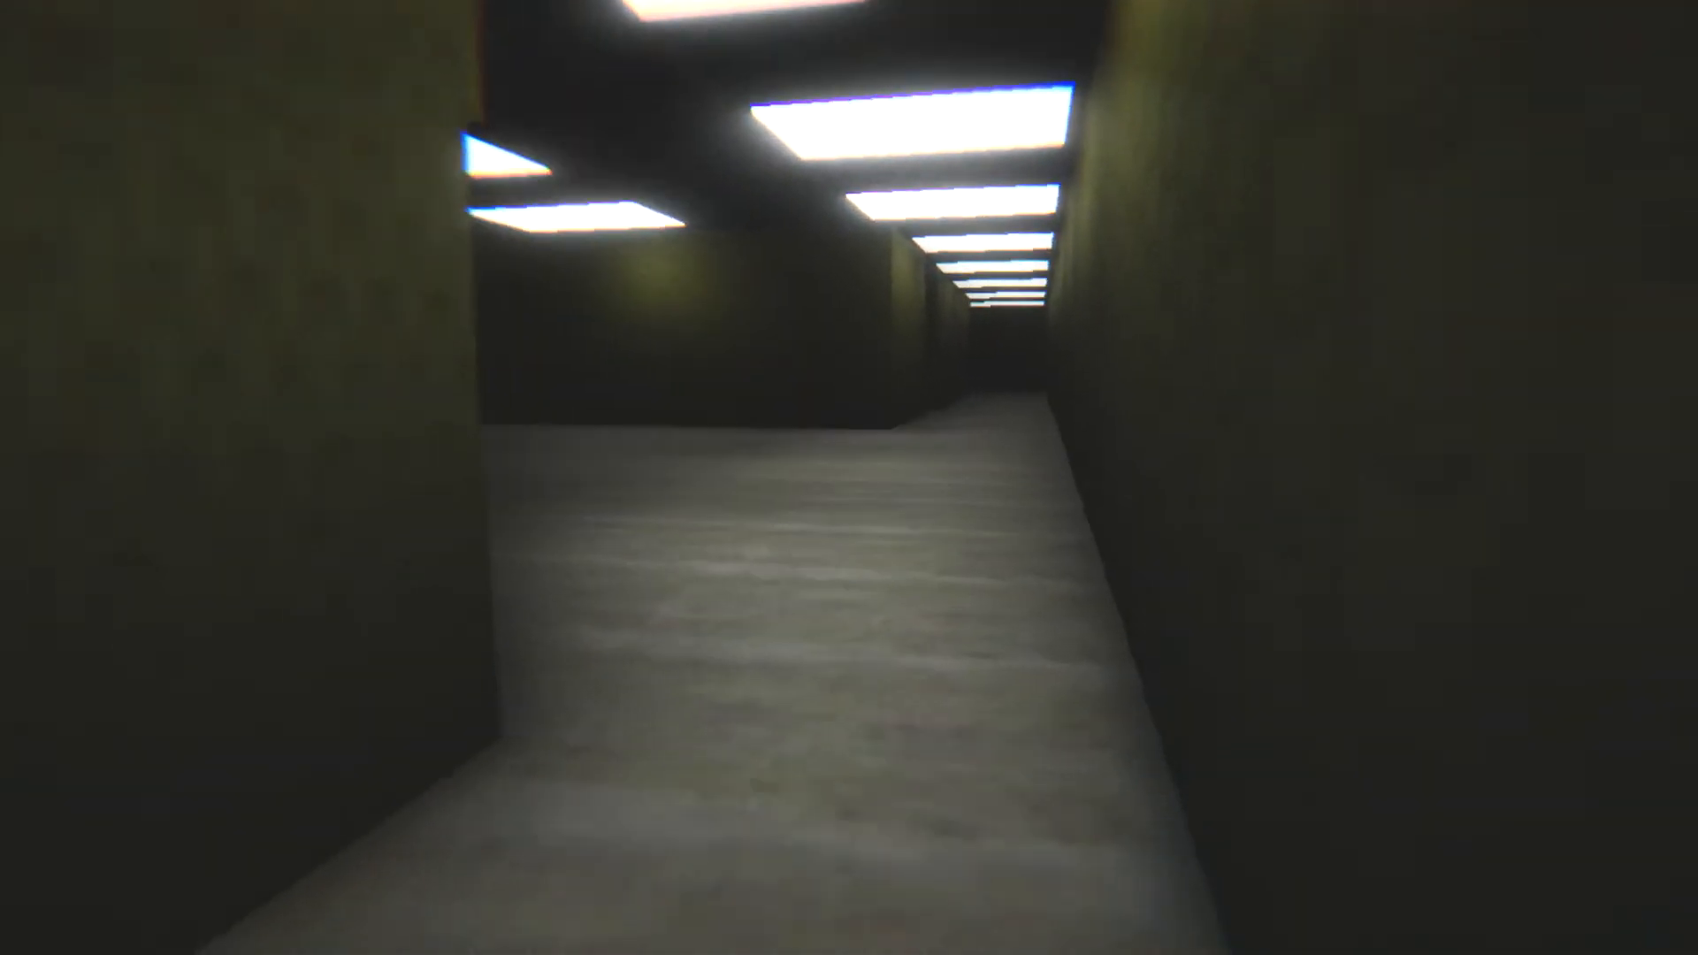
{"action": "key", "text": "w"}
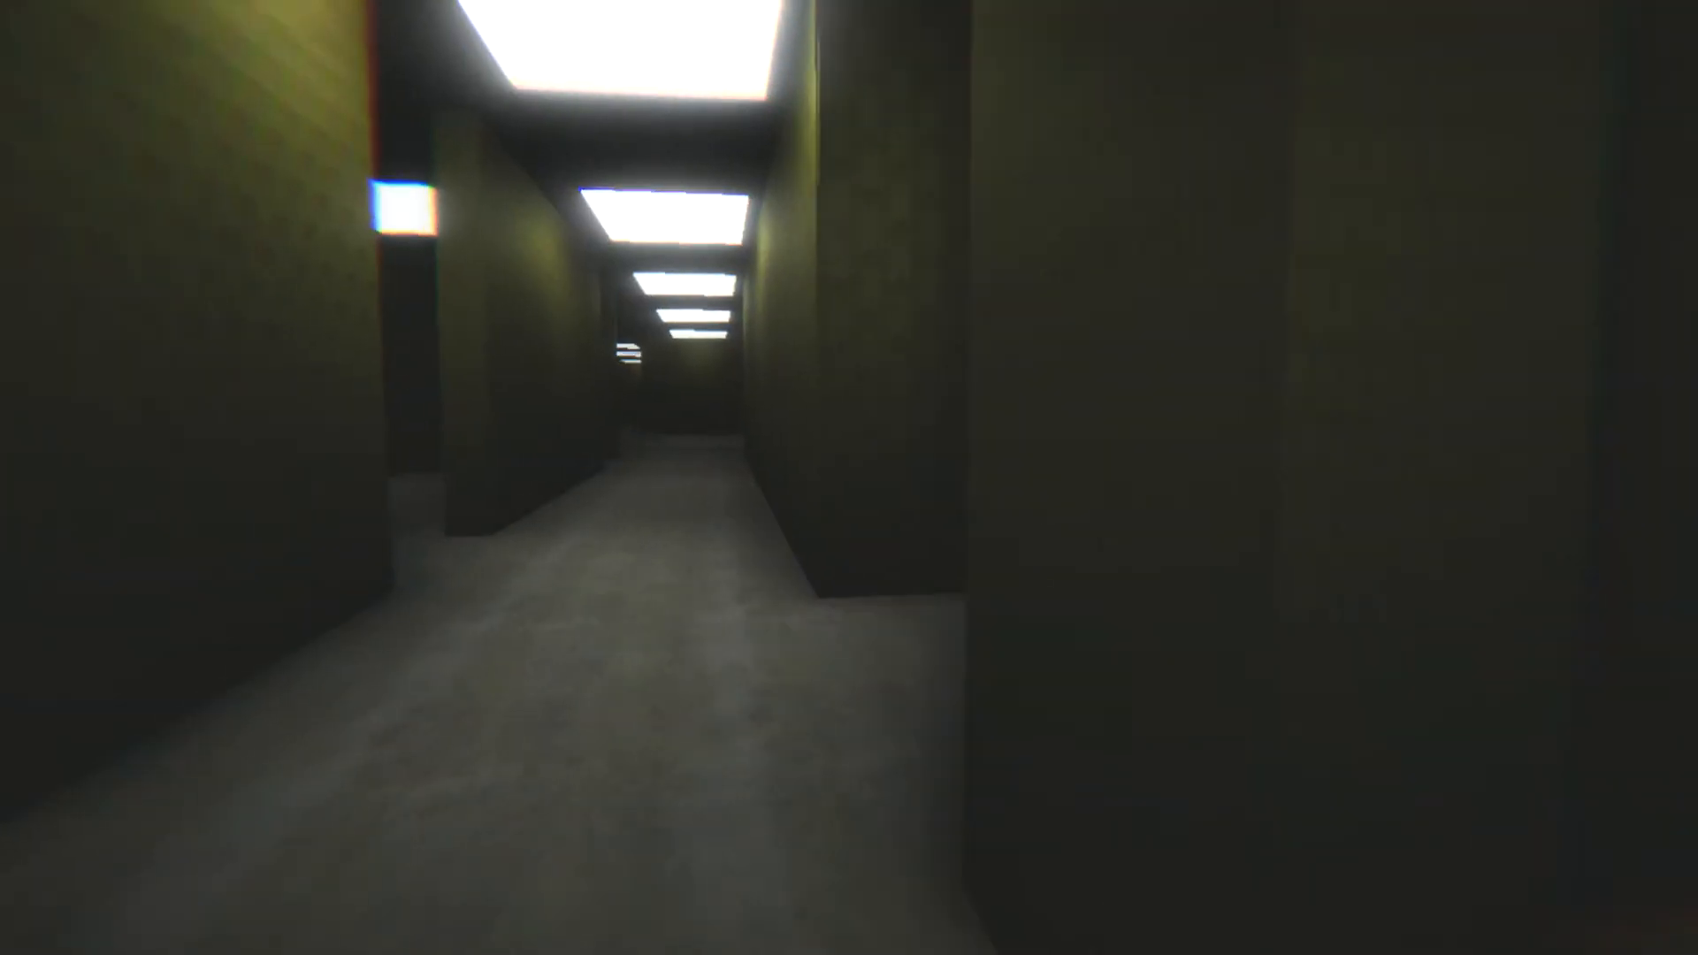
{"action": "key", "text": "w"}
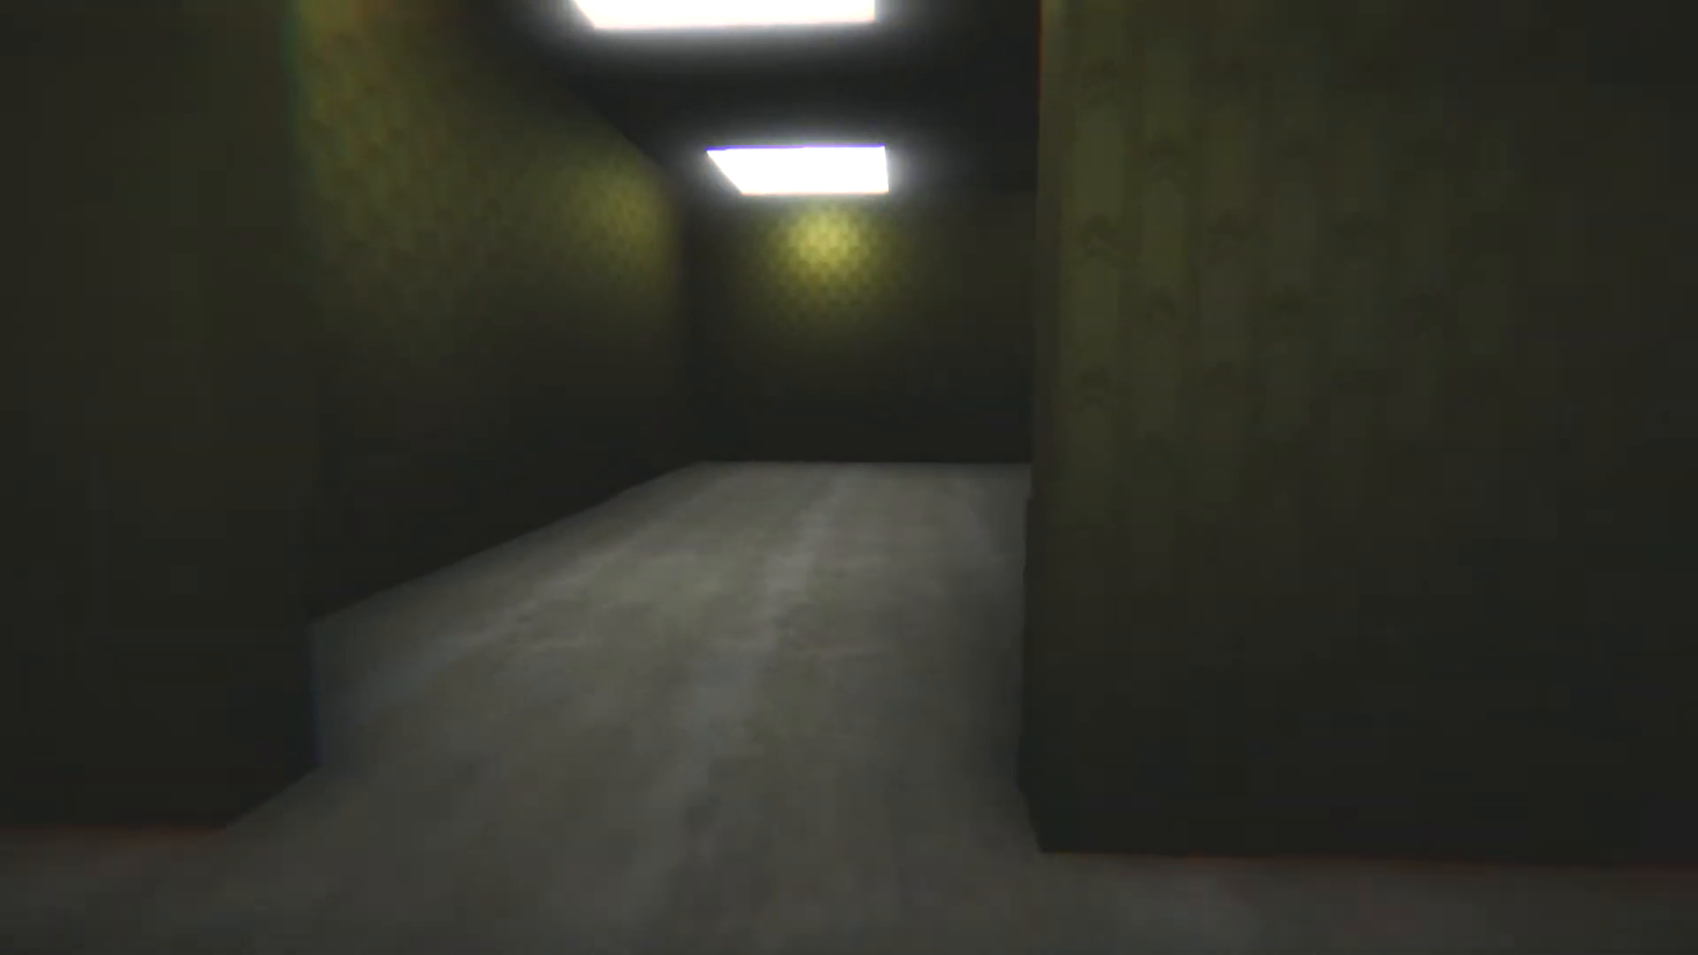
{"action": "key", "text": "w"}
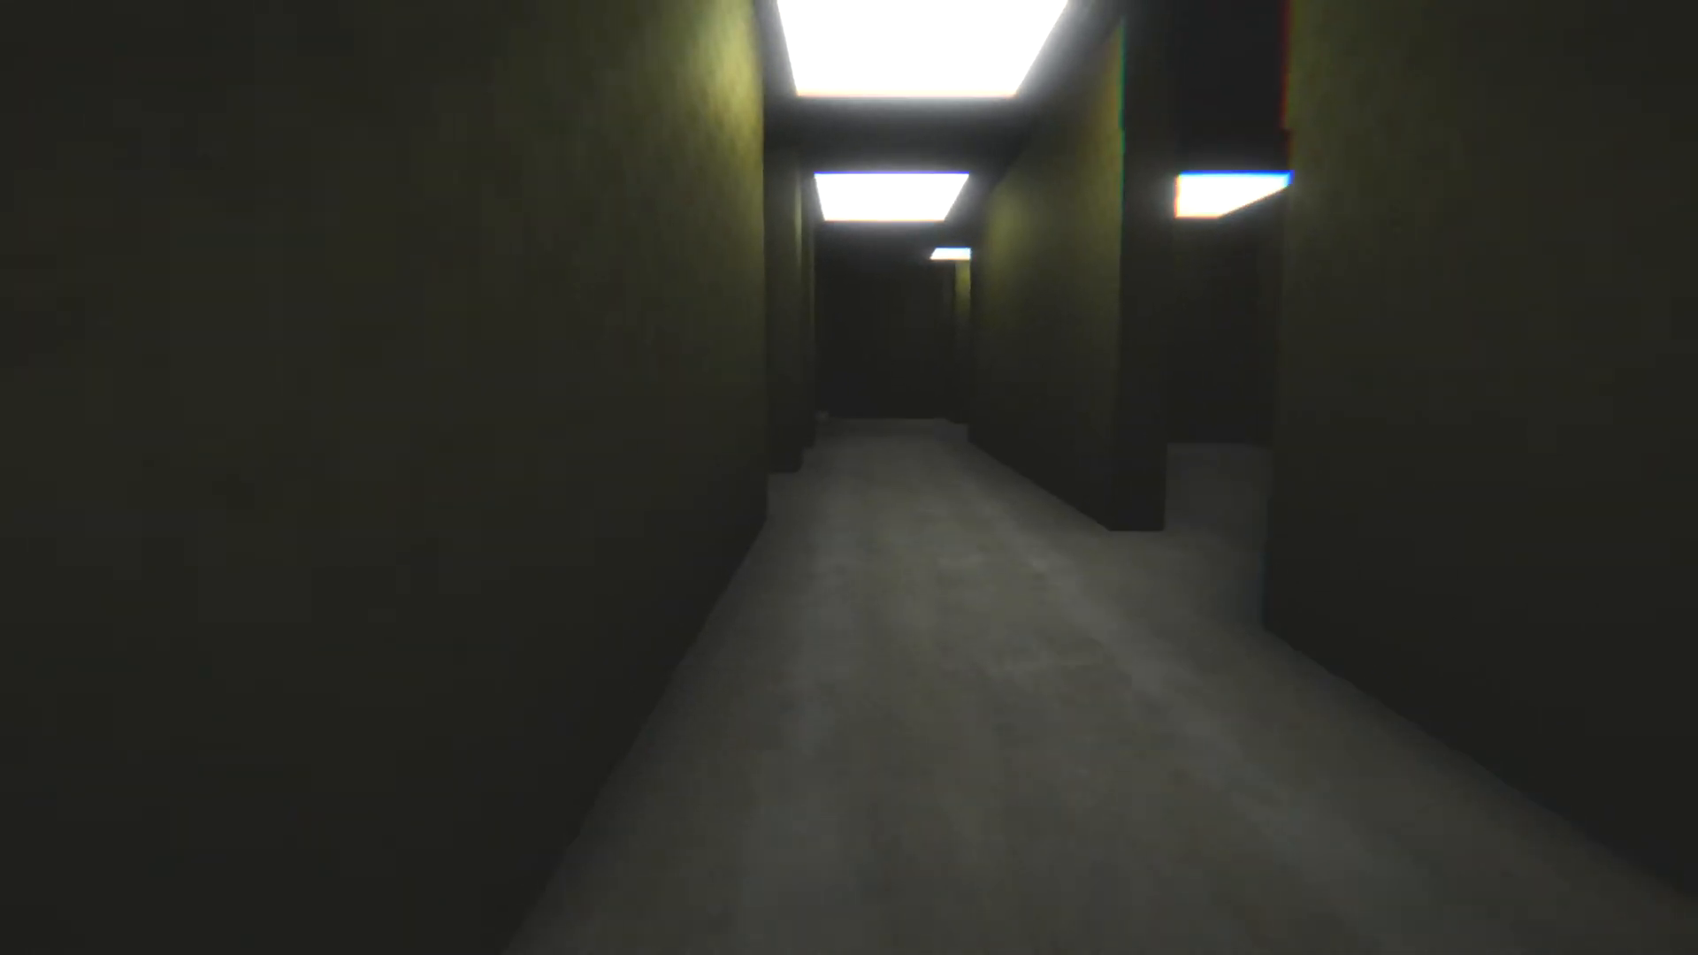
{"action": "key", "text": "w"}
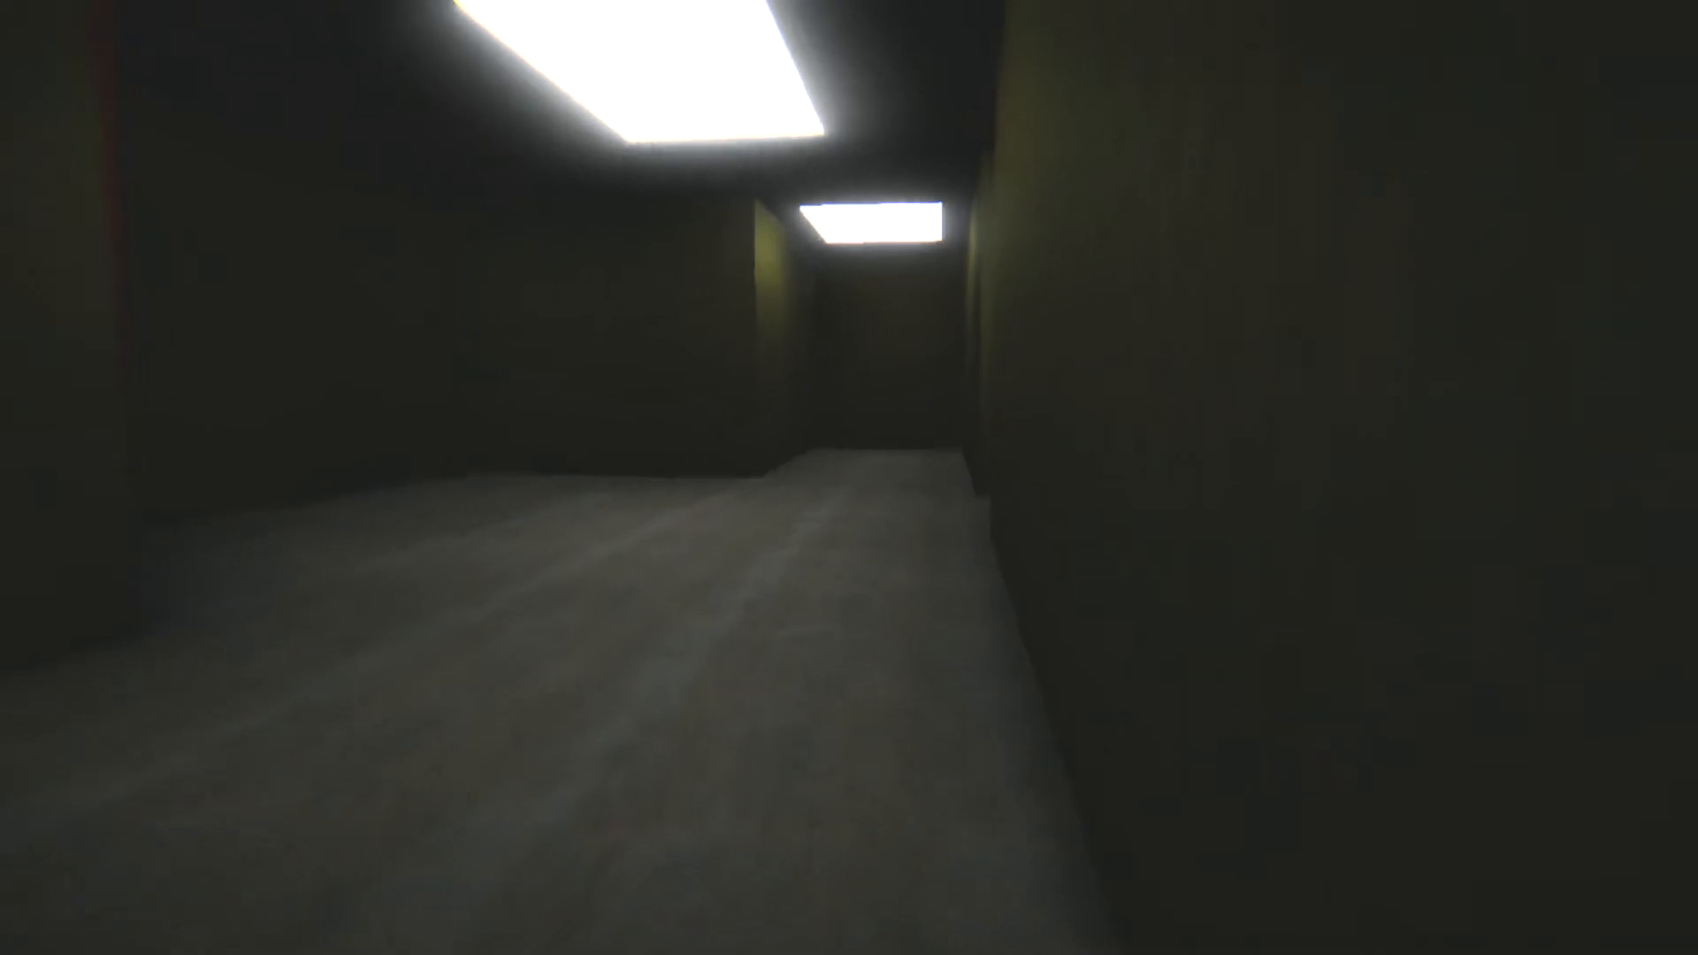
{"action": "key", "text": "w"}
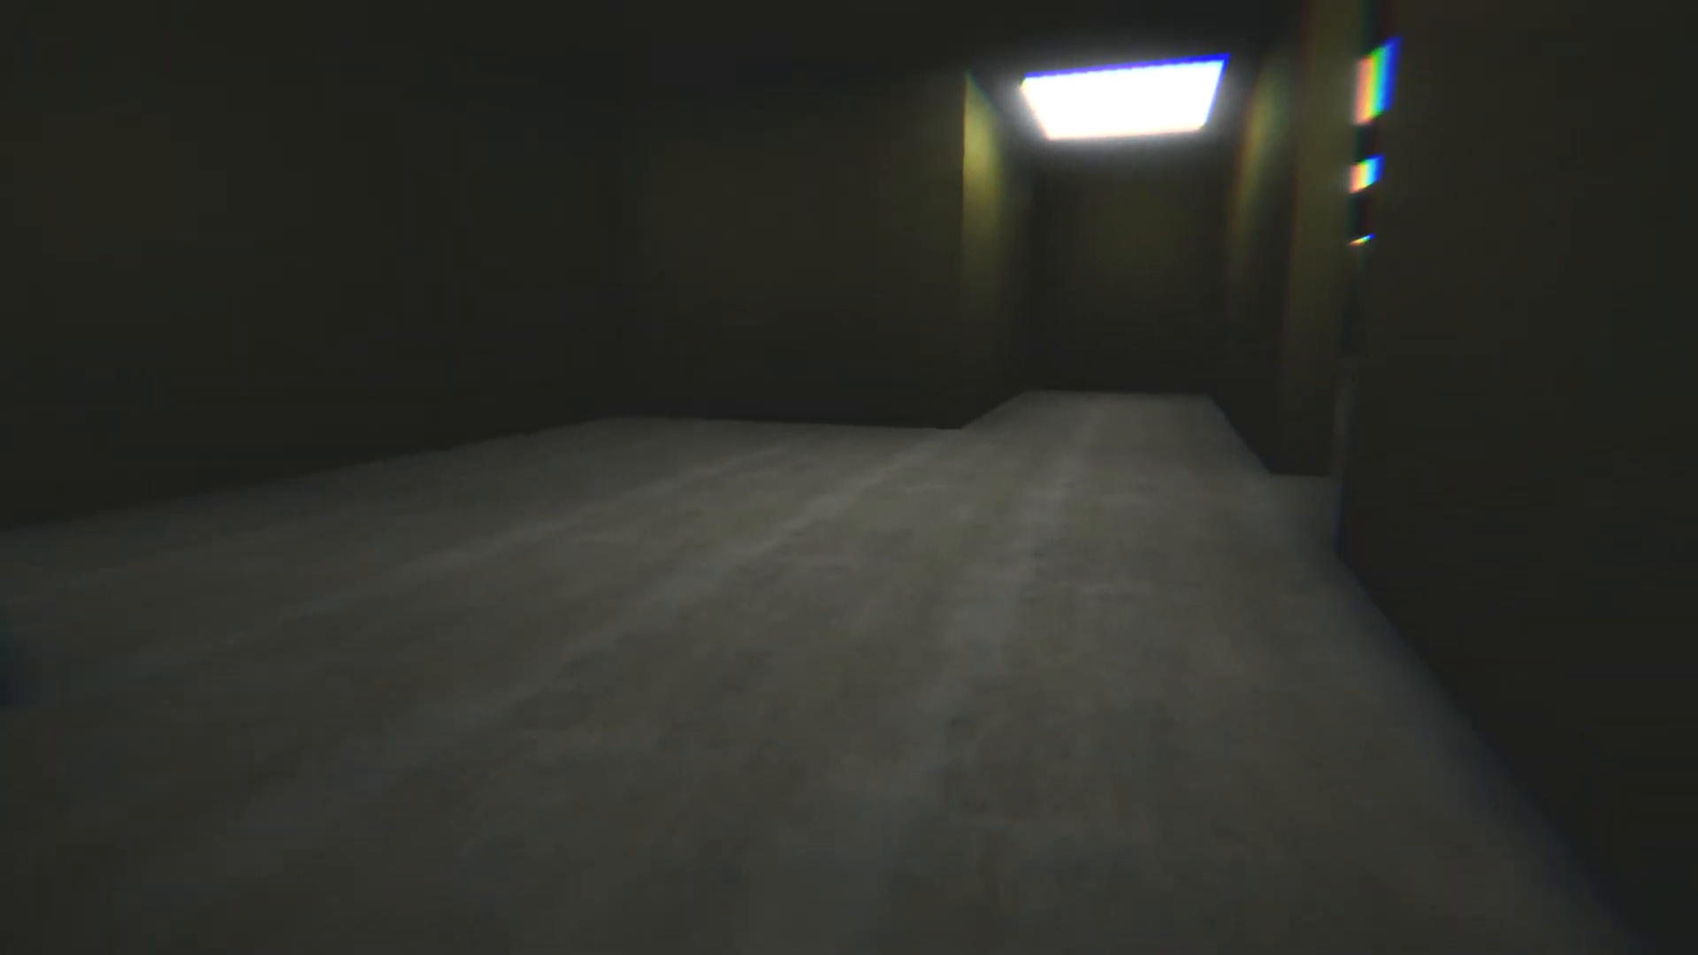
{"action": "key", "text": "w"}
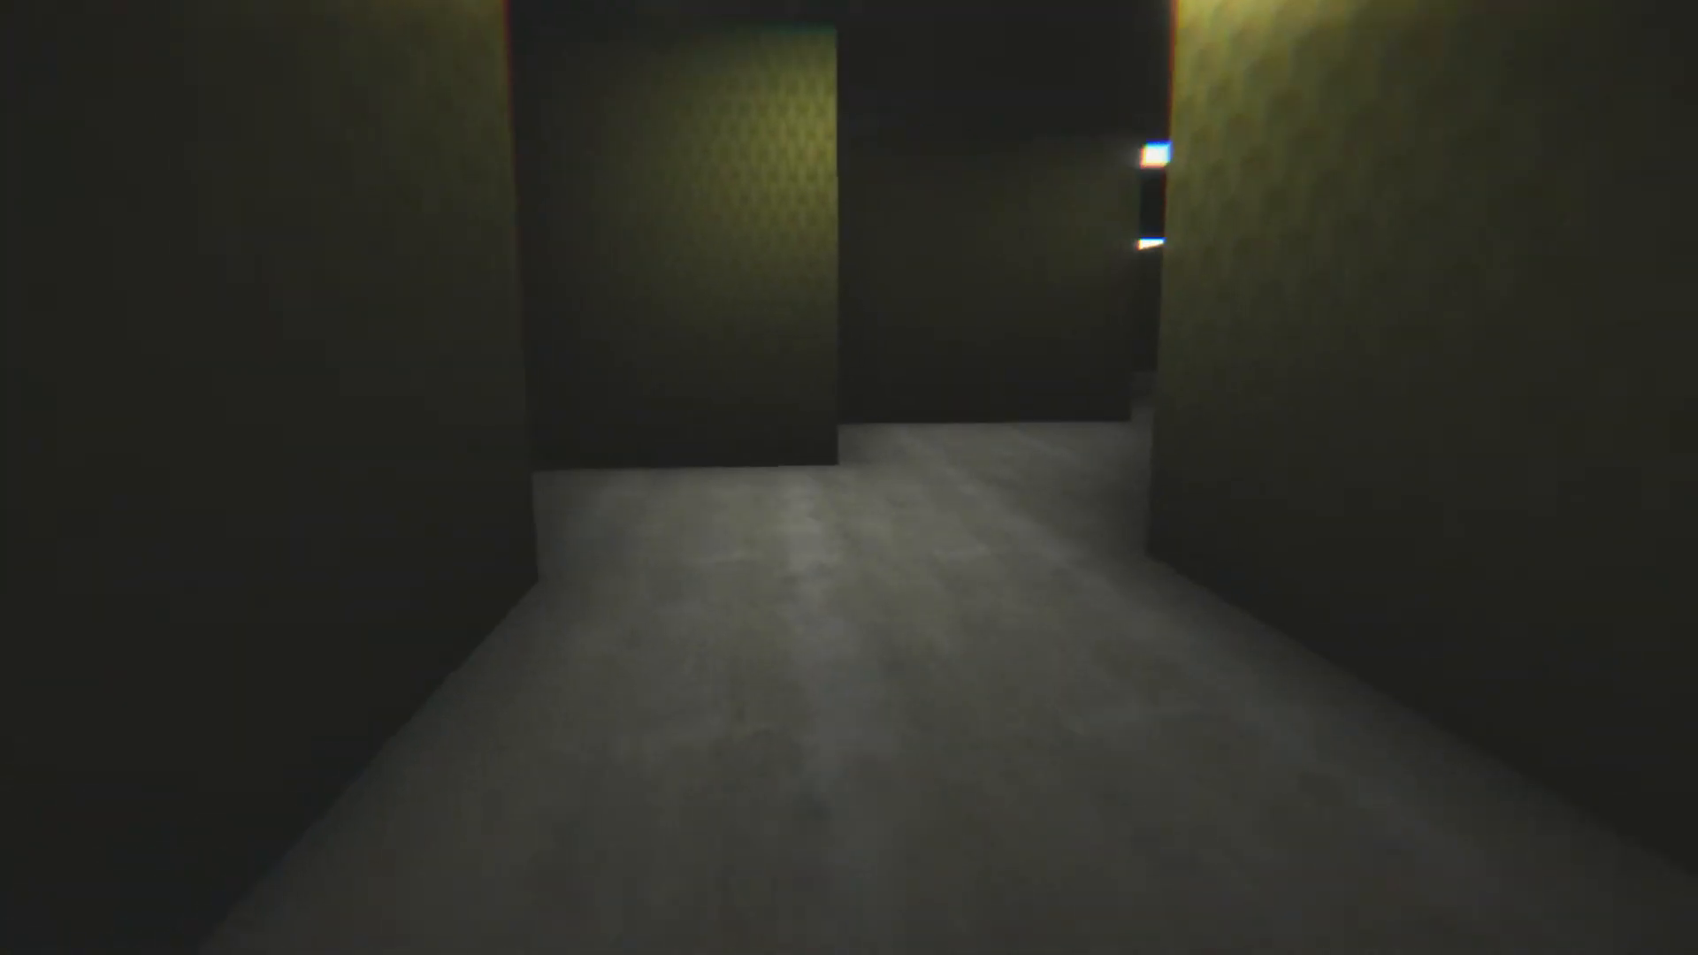
{"action": "key", "text": "w"}
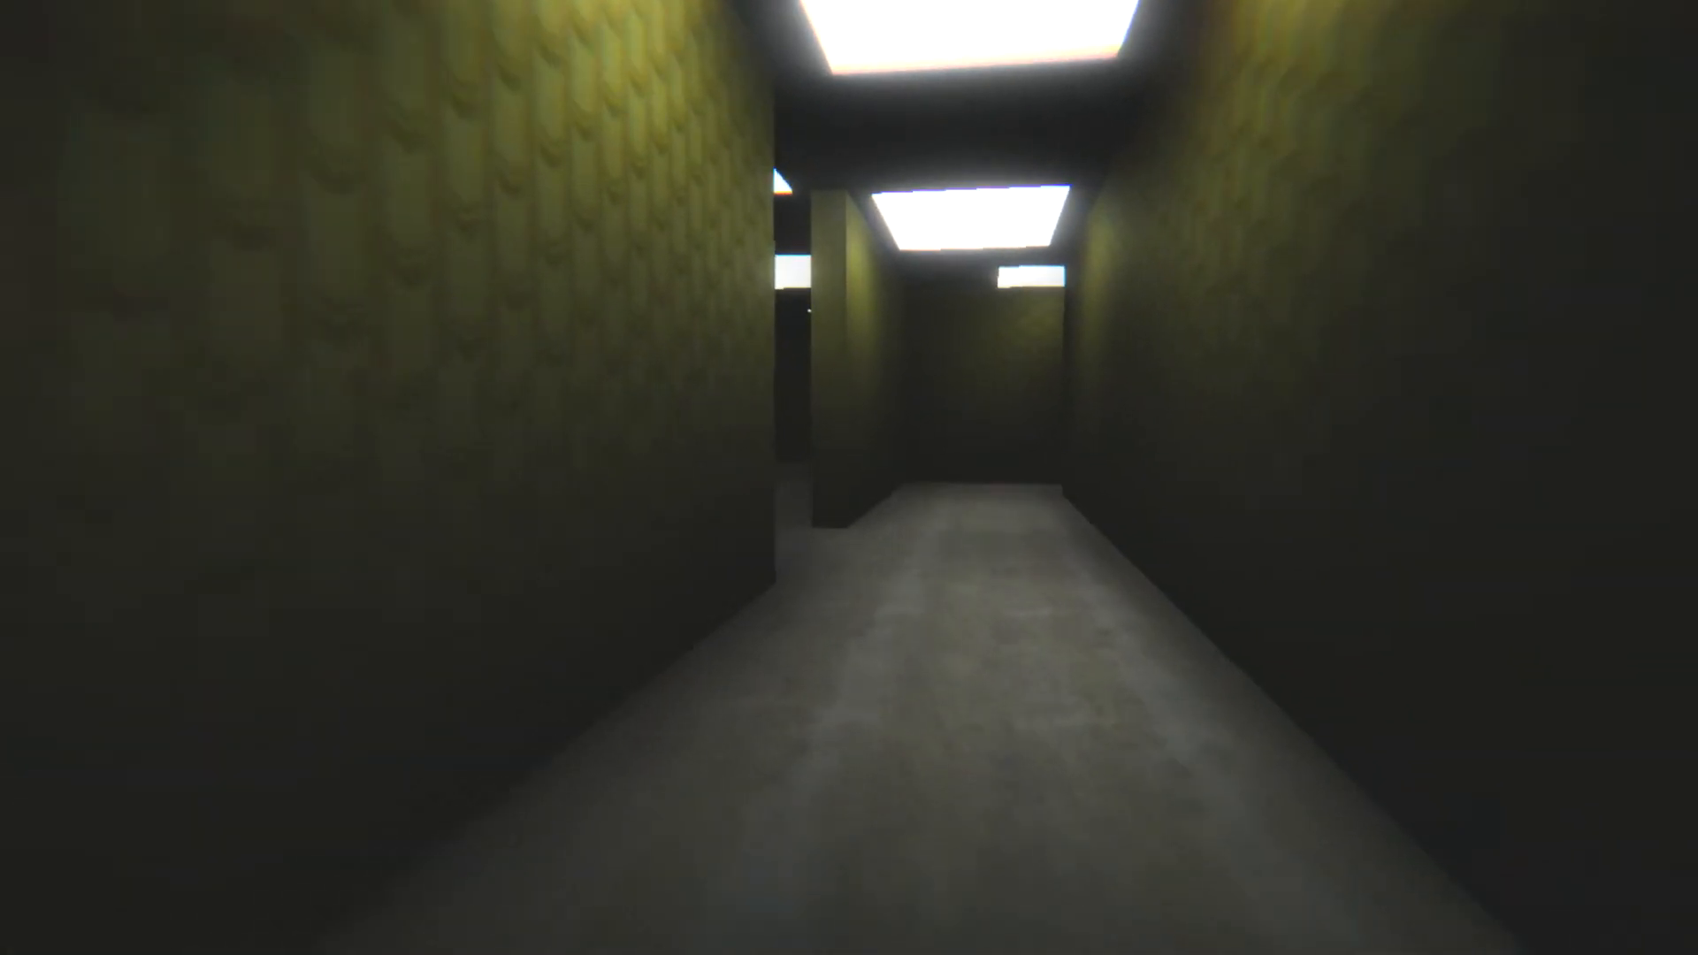
{"action": "key", "text": "w"}
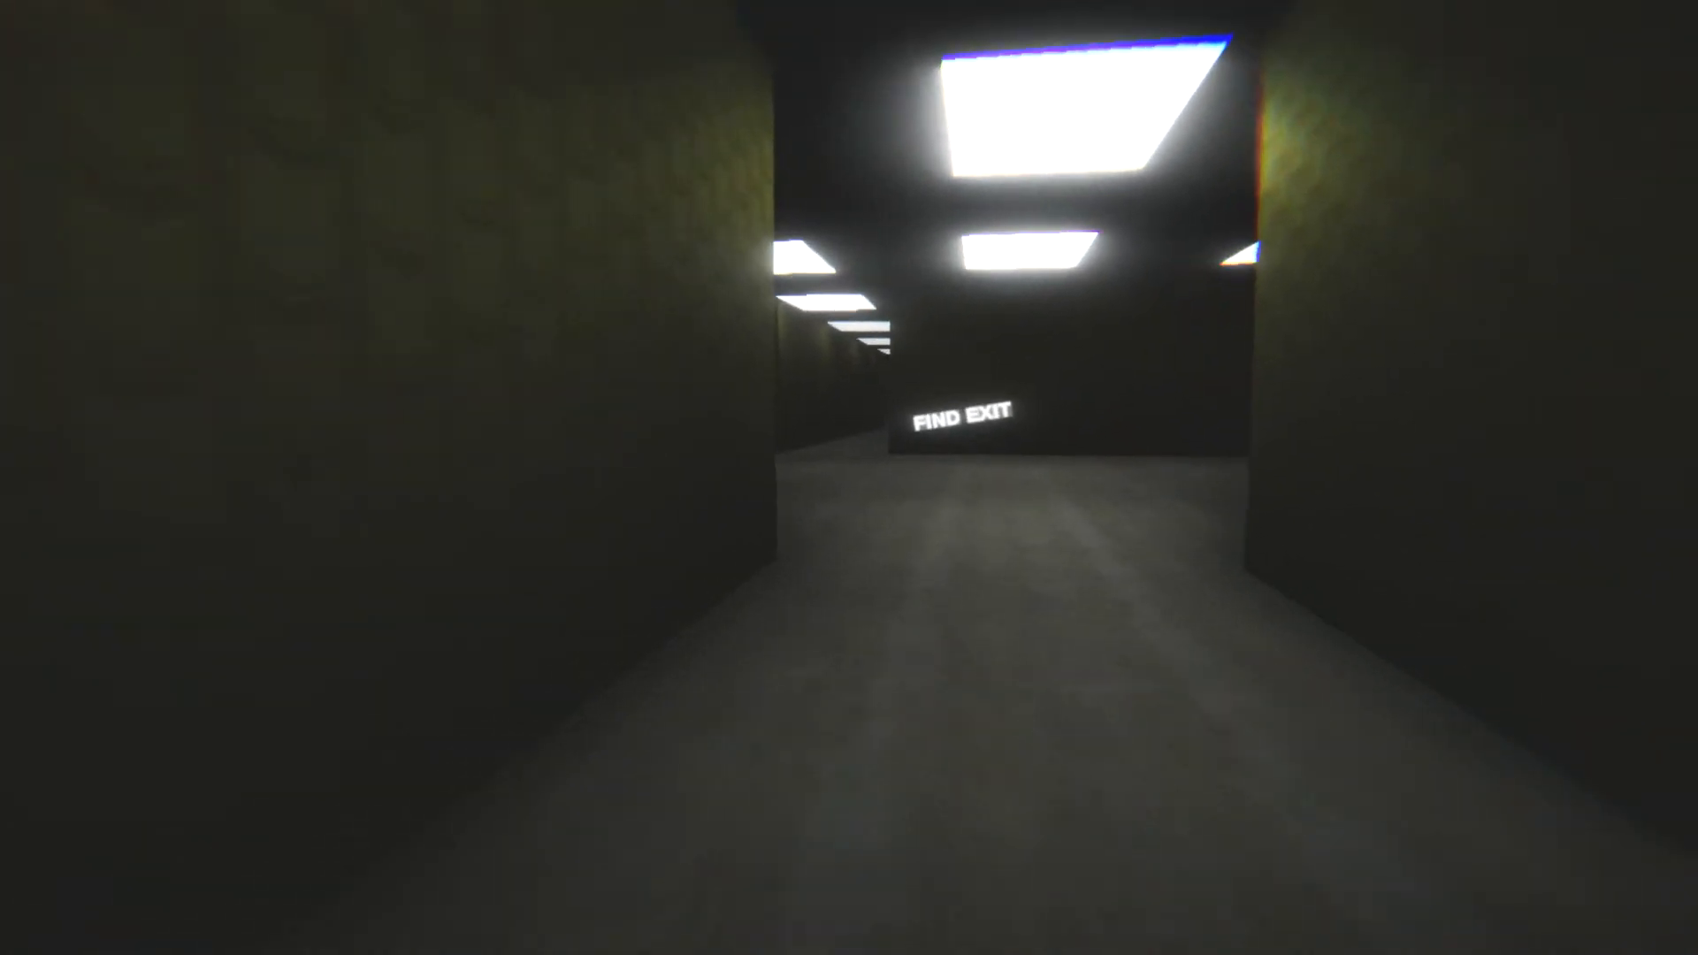
{"action": "key", "text": "w"}
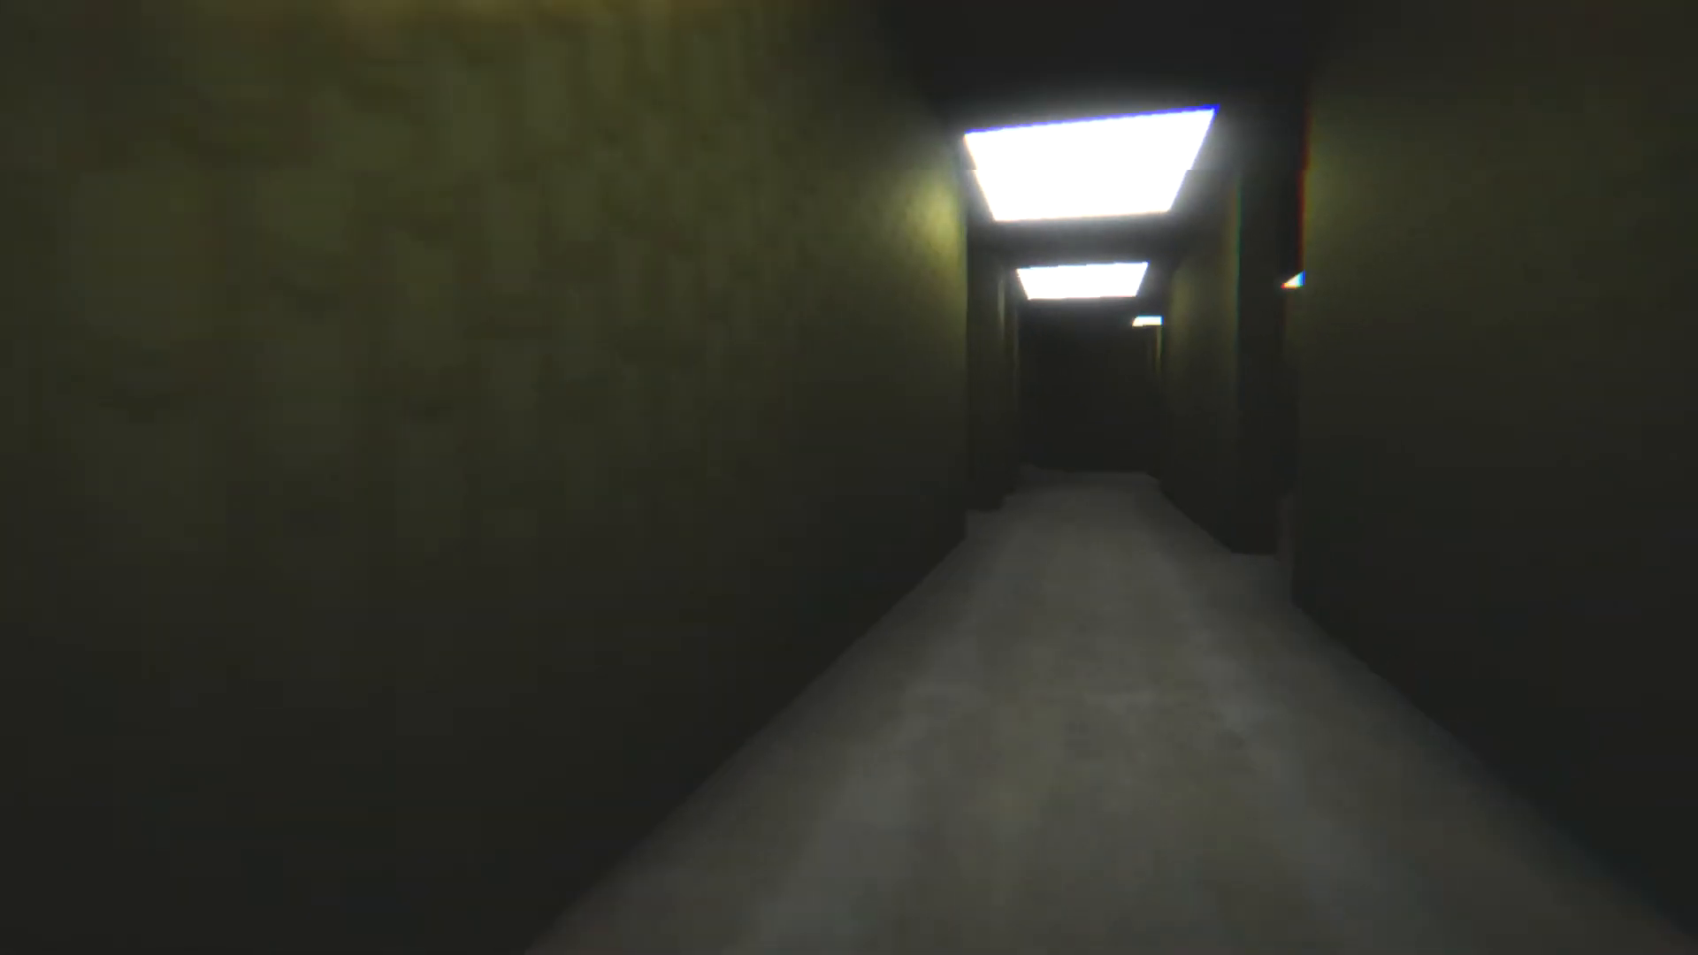
{"action": "key", "text": "w"}
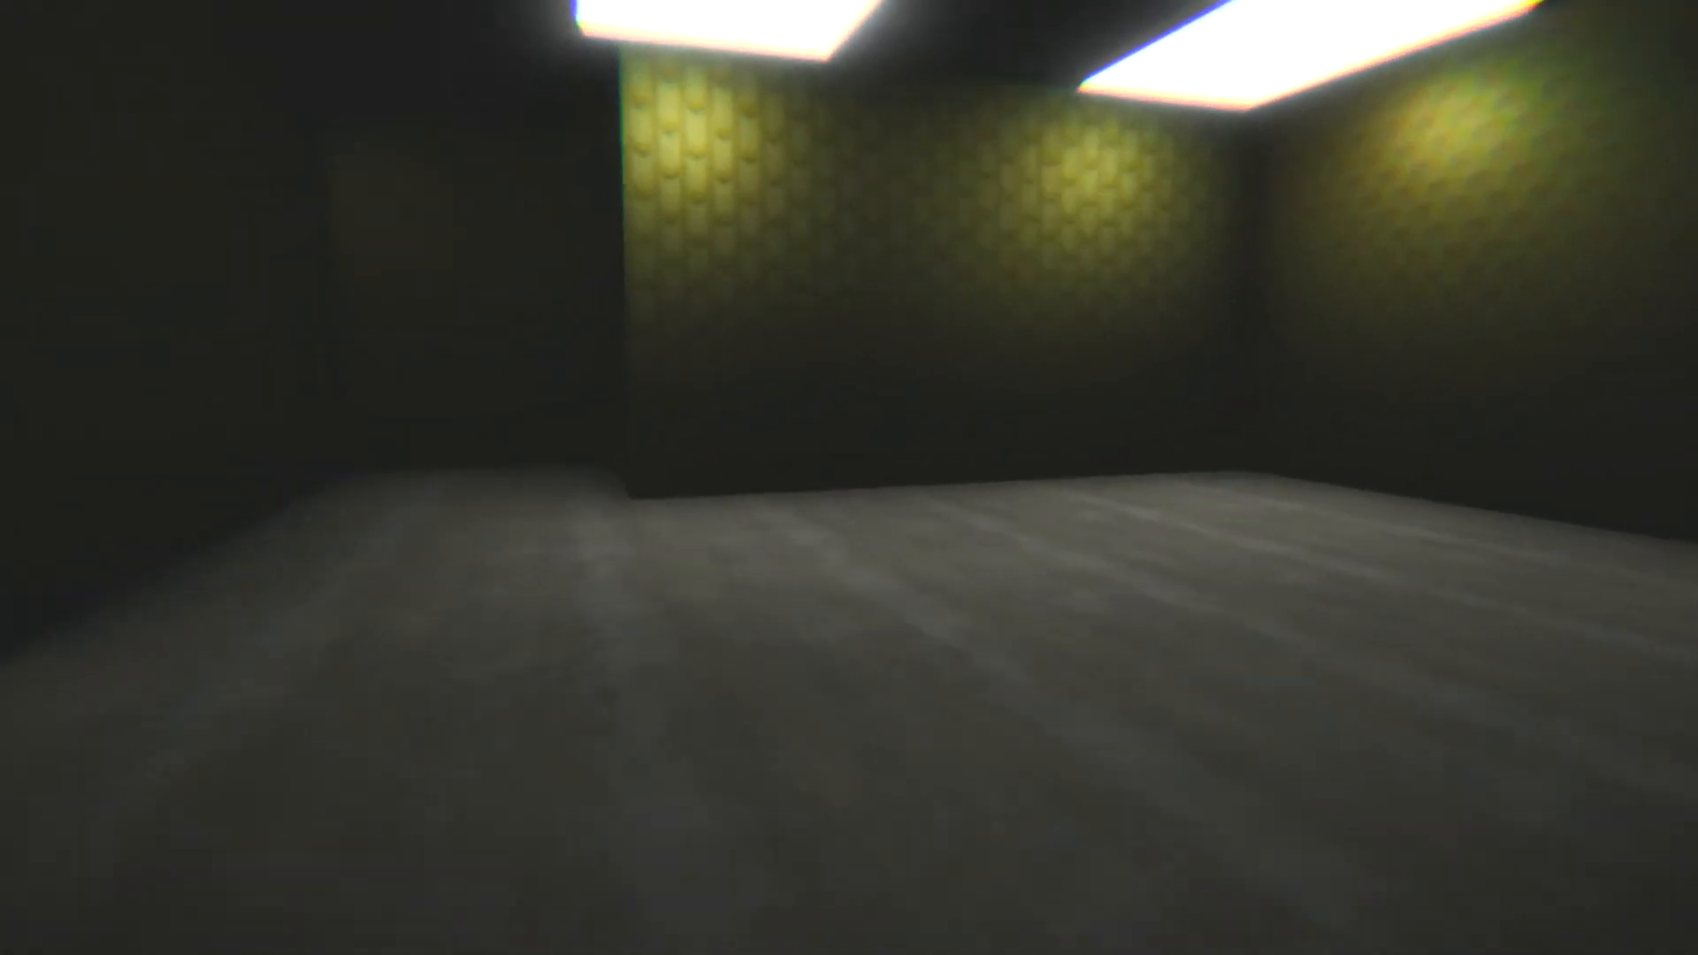
{"action": "key", "text": "w"}
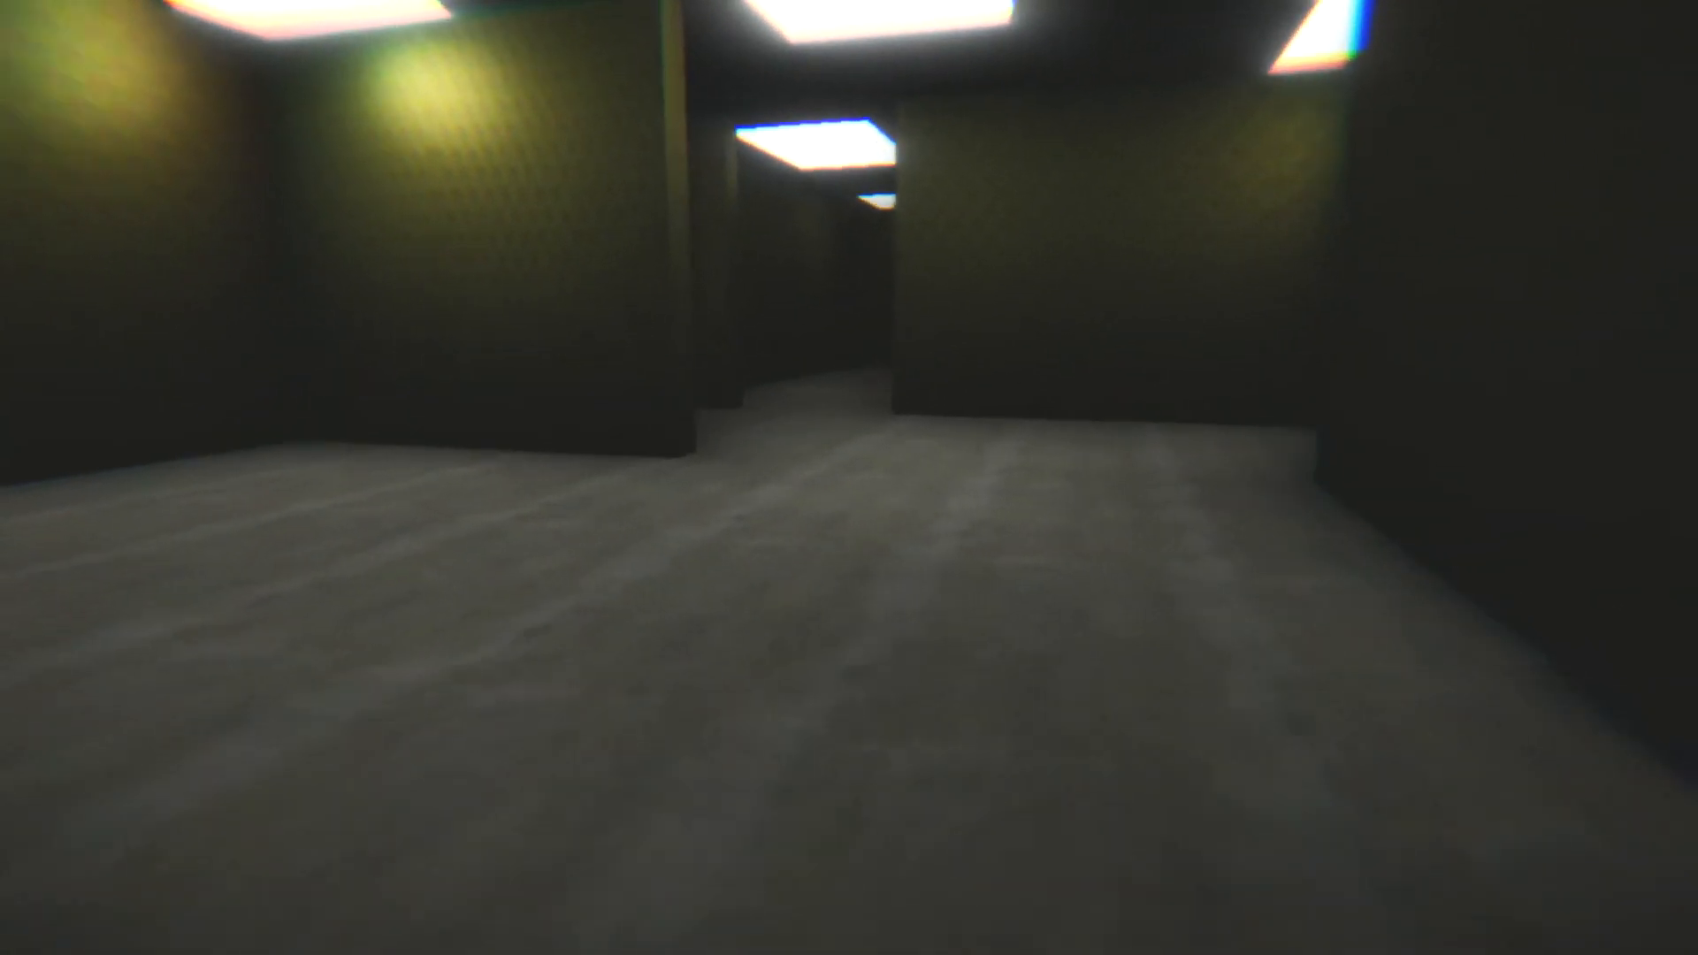
{"action": "key", "text": "w"}
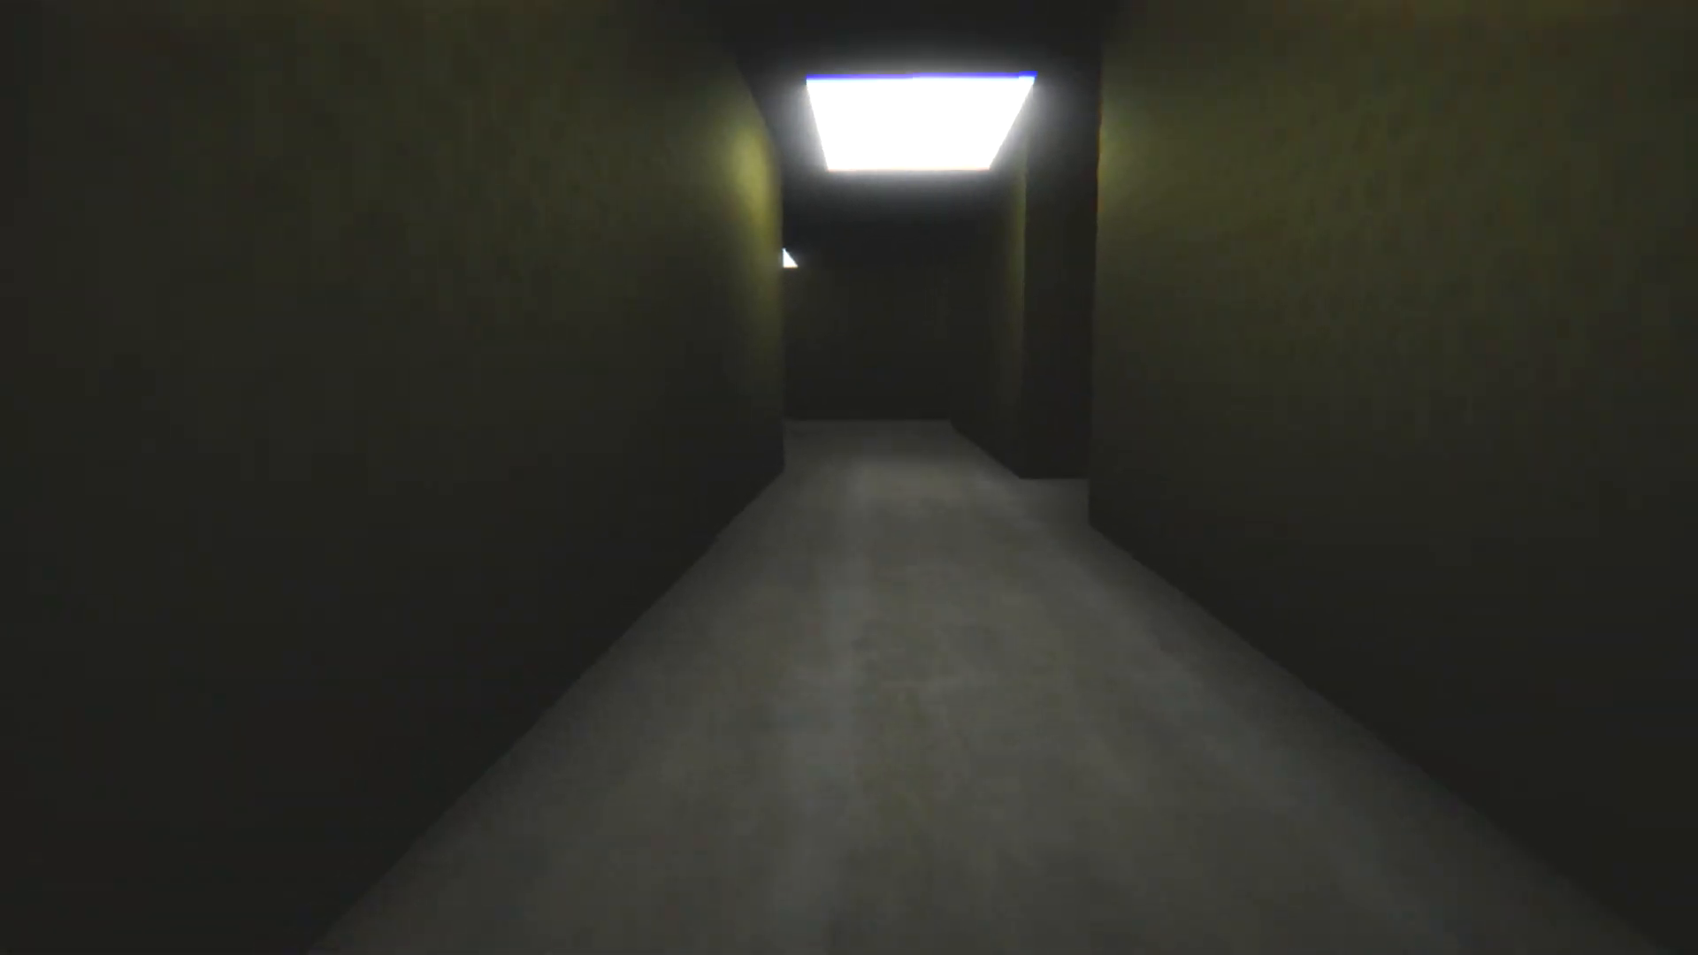
{"action": "key", "text": "w"}
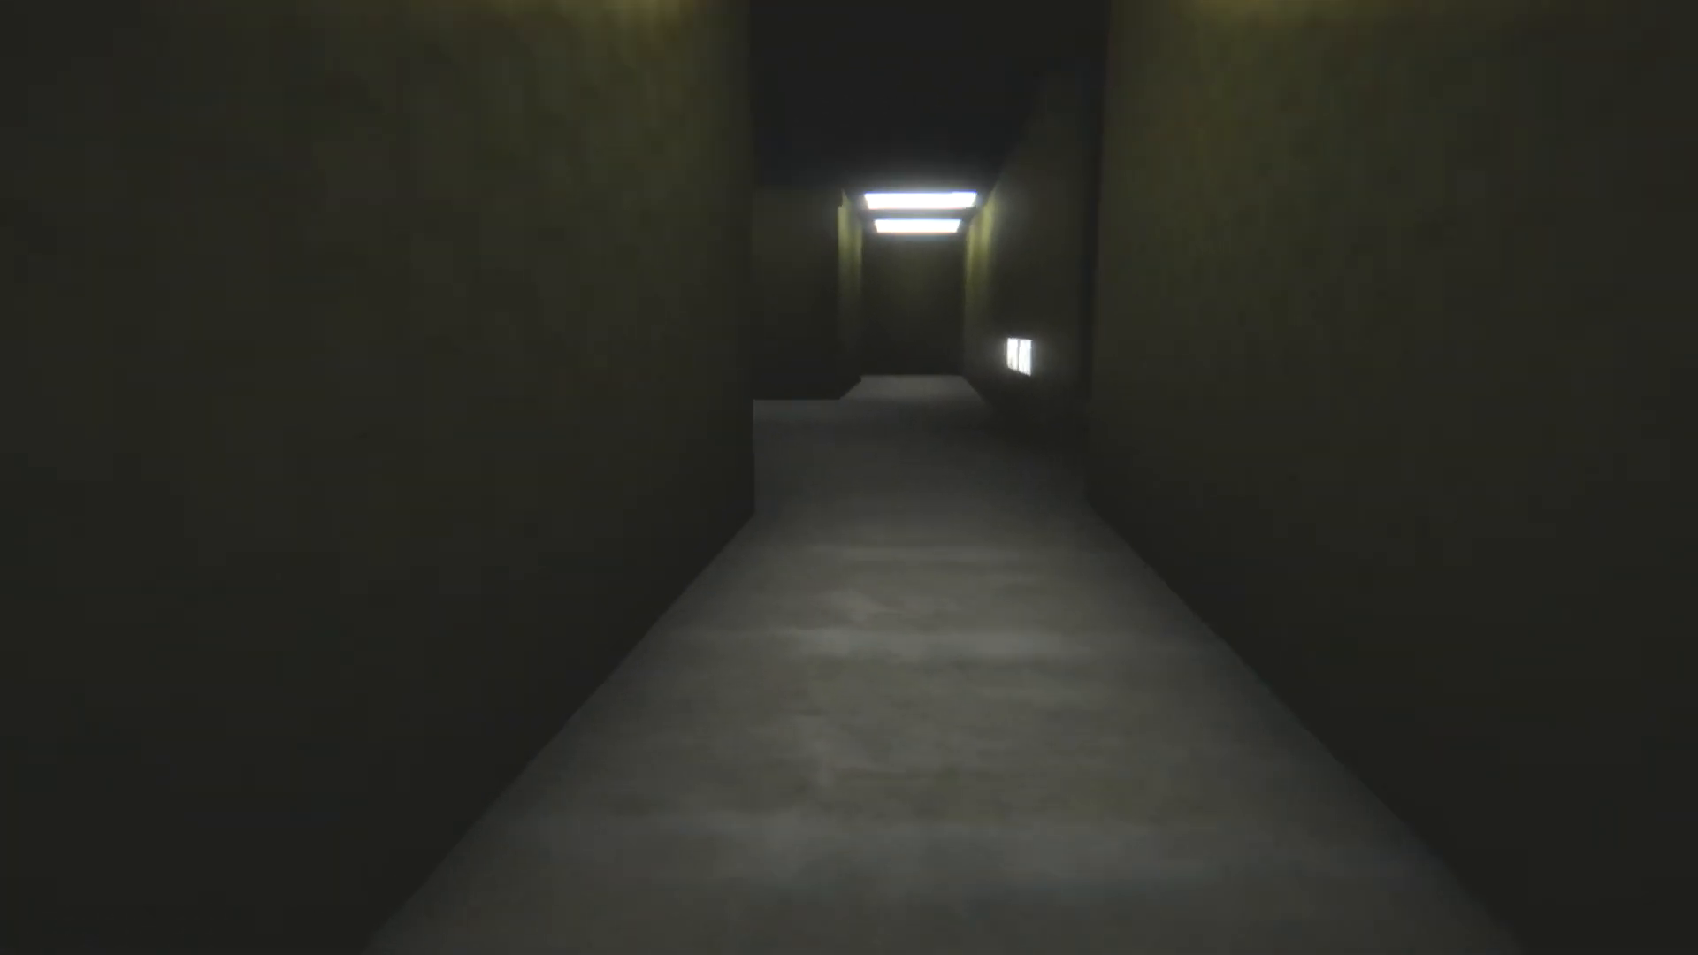
{"action": "key", "text": "w"}
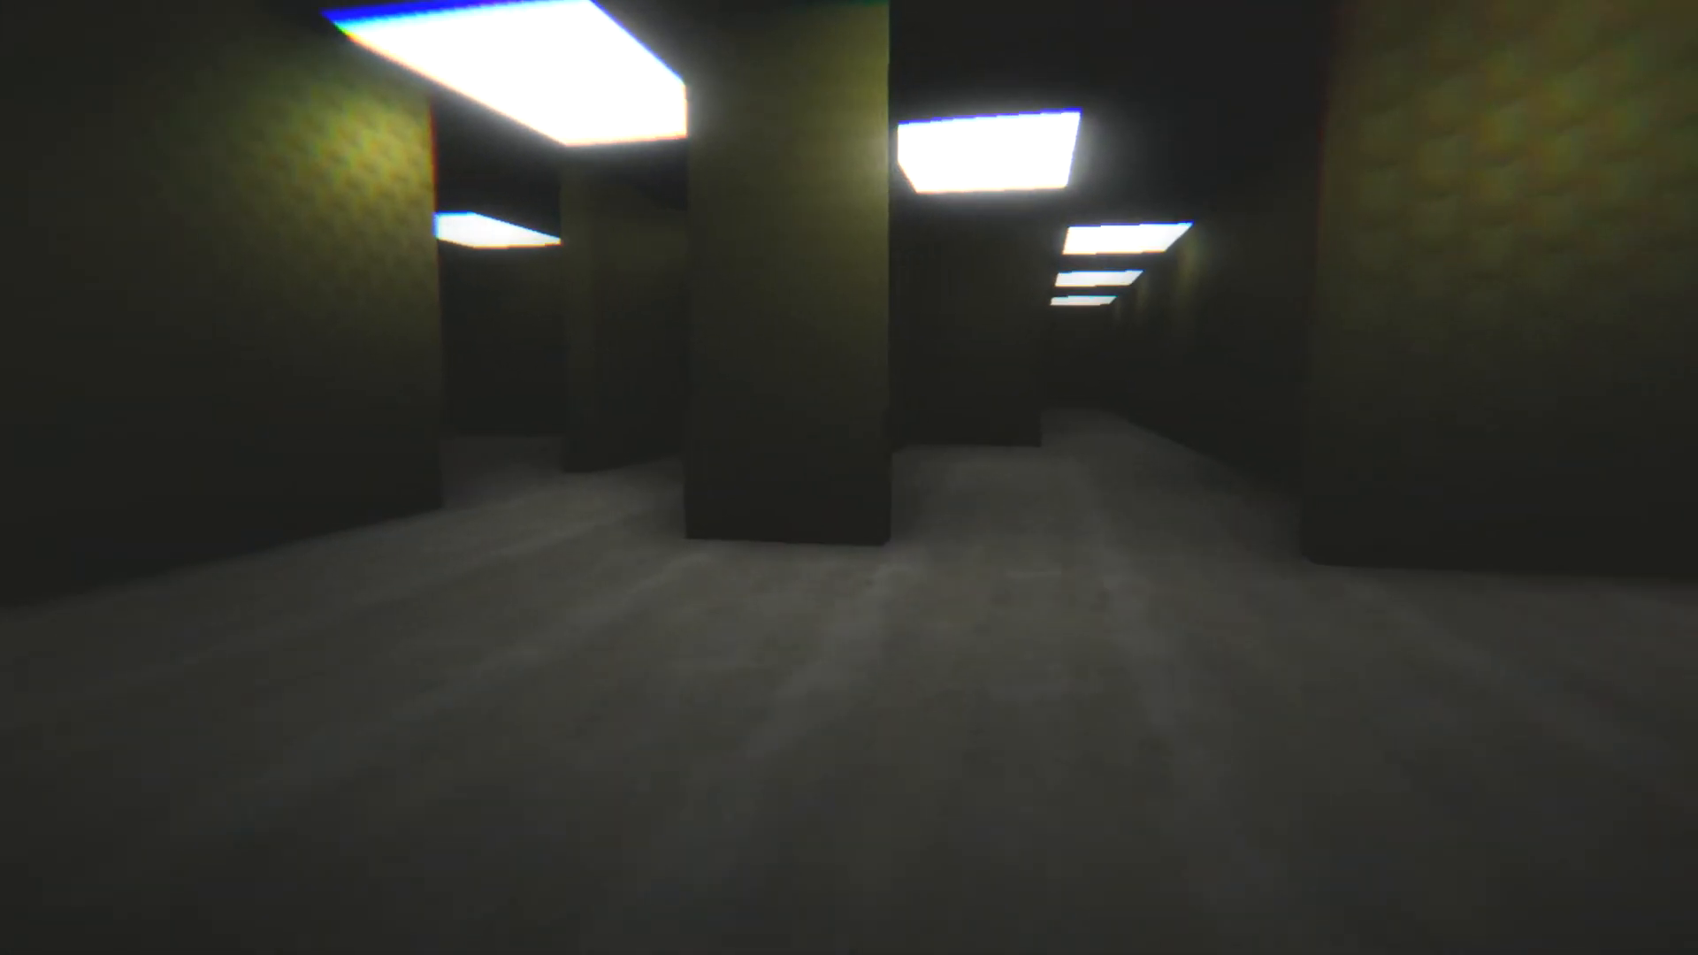
{"action": "key", "text": "w"}
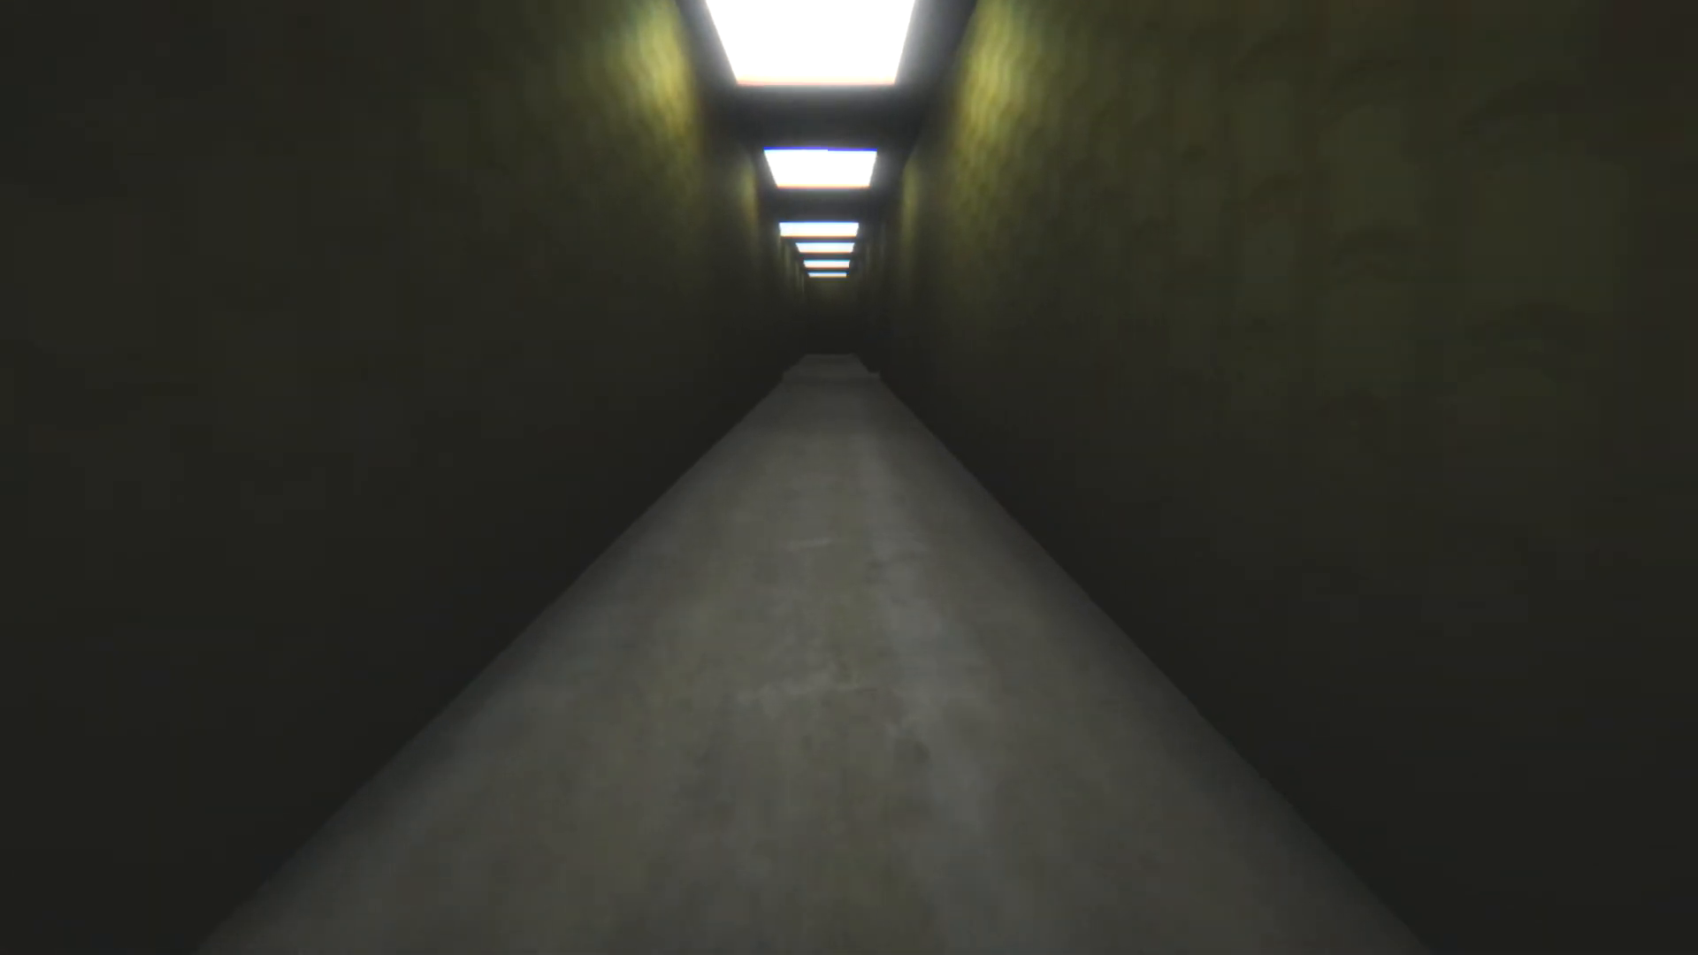
{"action": "key", "text": "w"}
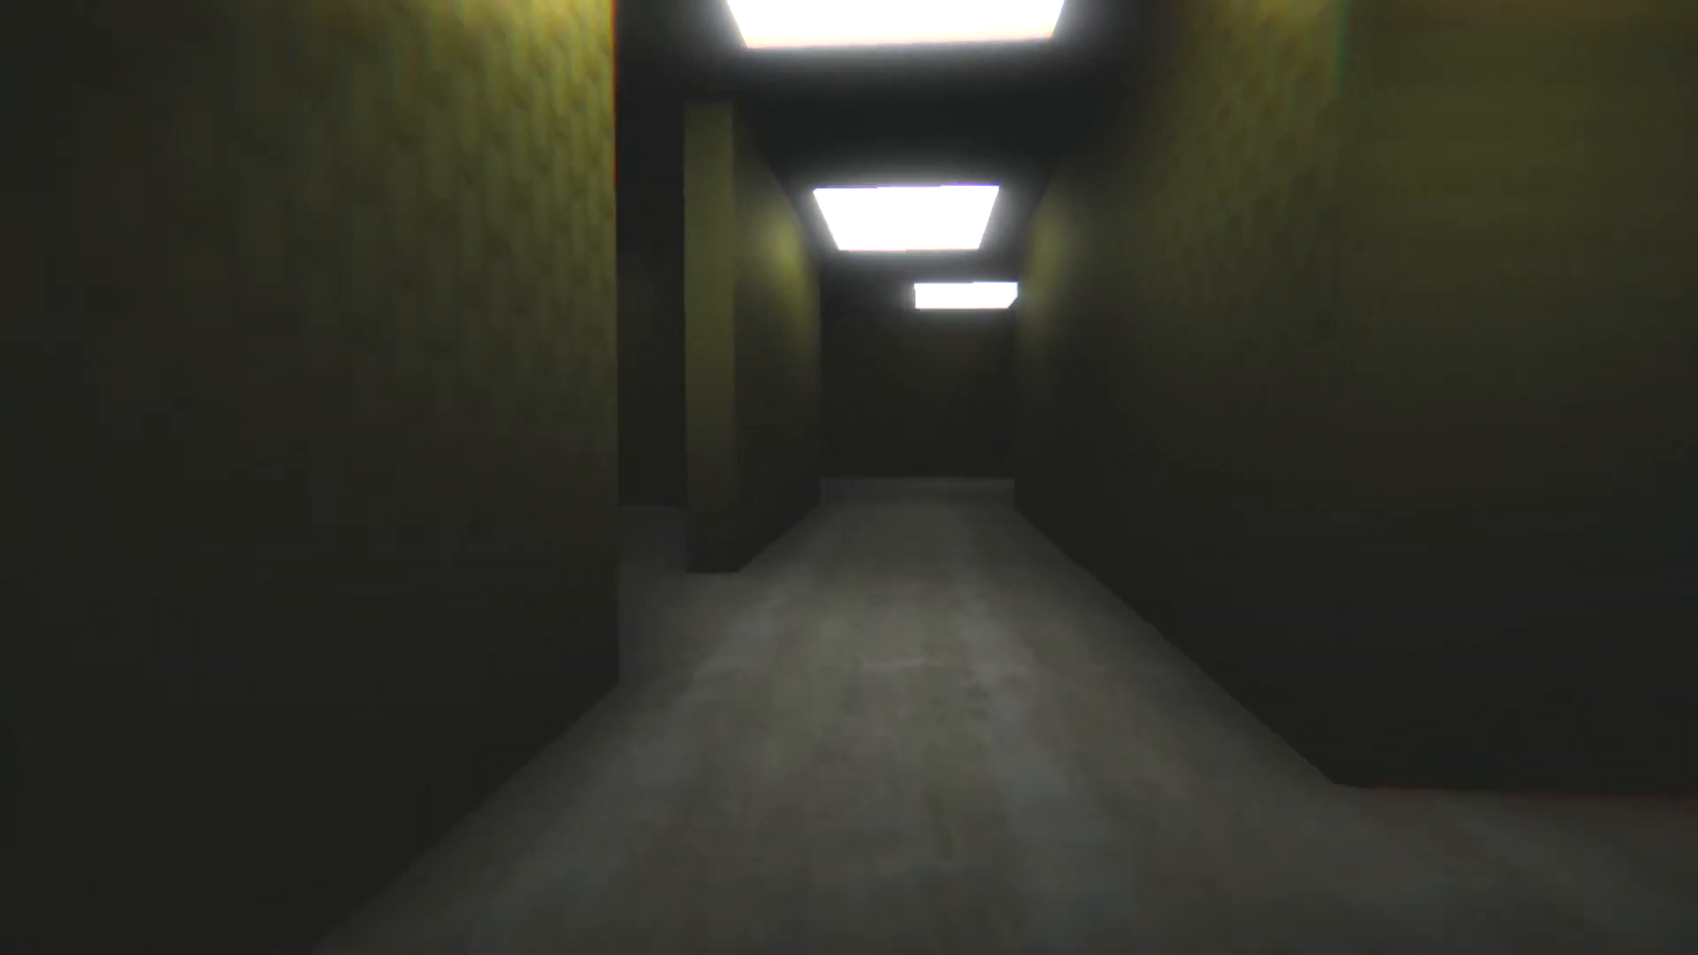
{"action": "mouse_move", "coordinate": [849, 477]}
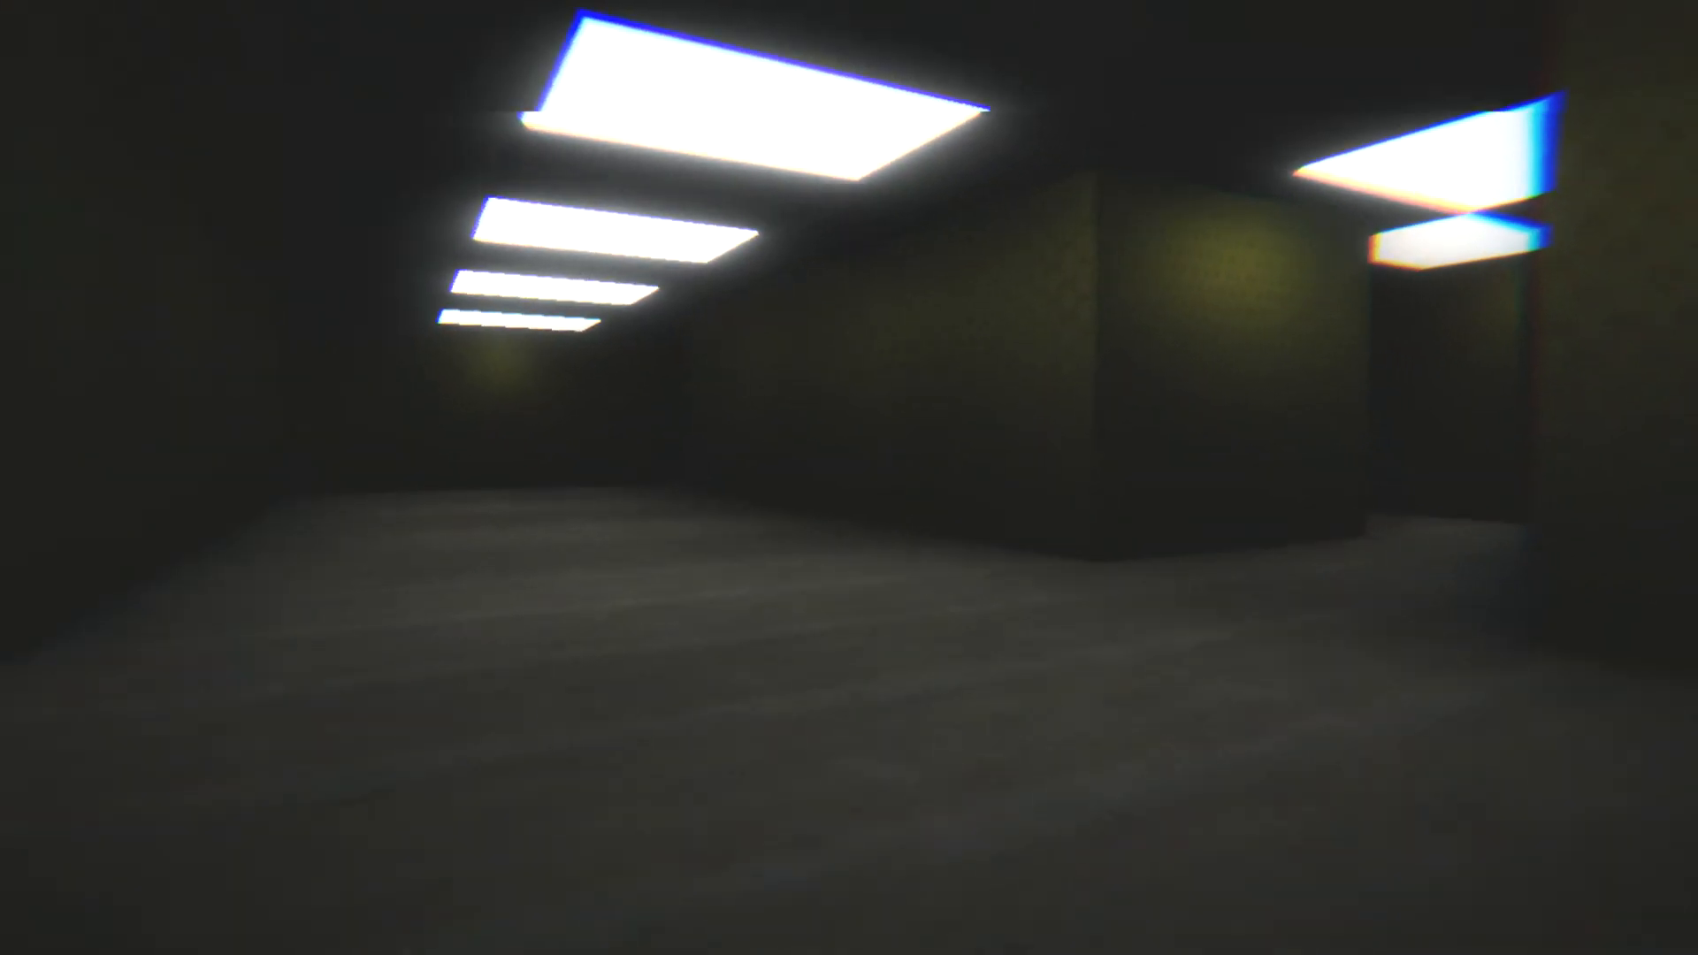